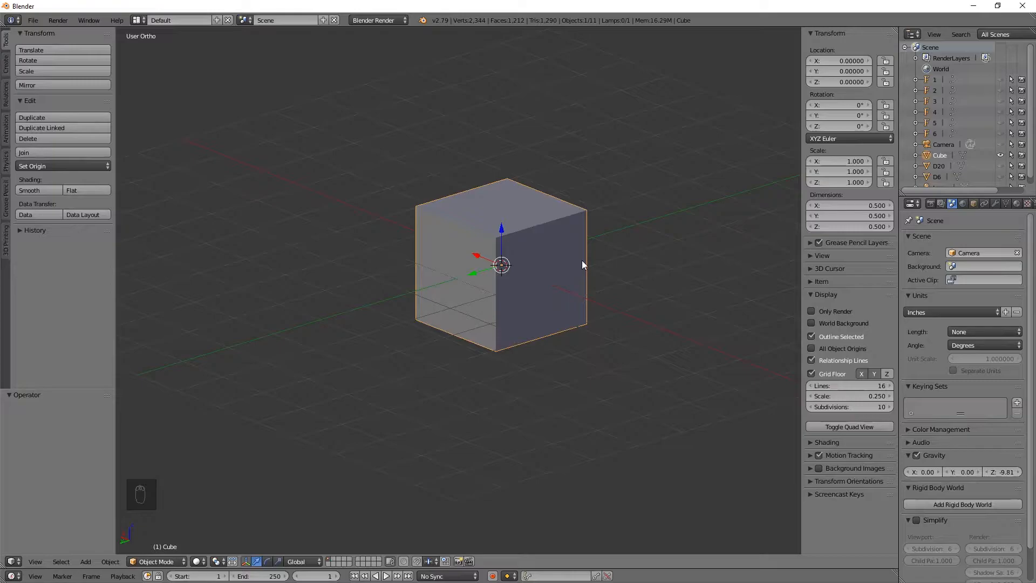
- Delete the default cube and enable the Add Mesh: Extra Objects add-on in User Preferences
{"action": "key", "text": "x"}
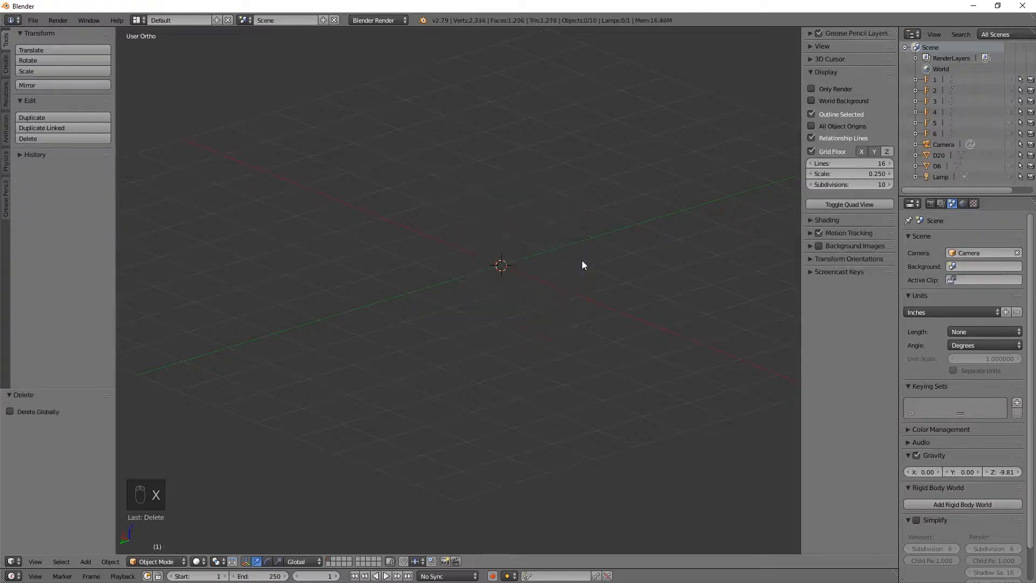
{"action": "left_click", "coordinate": [32, 19]}
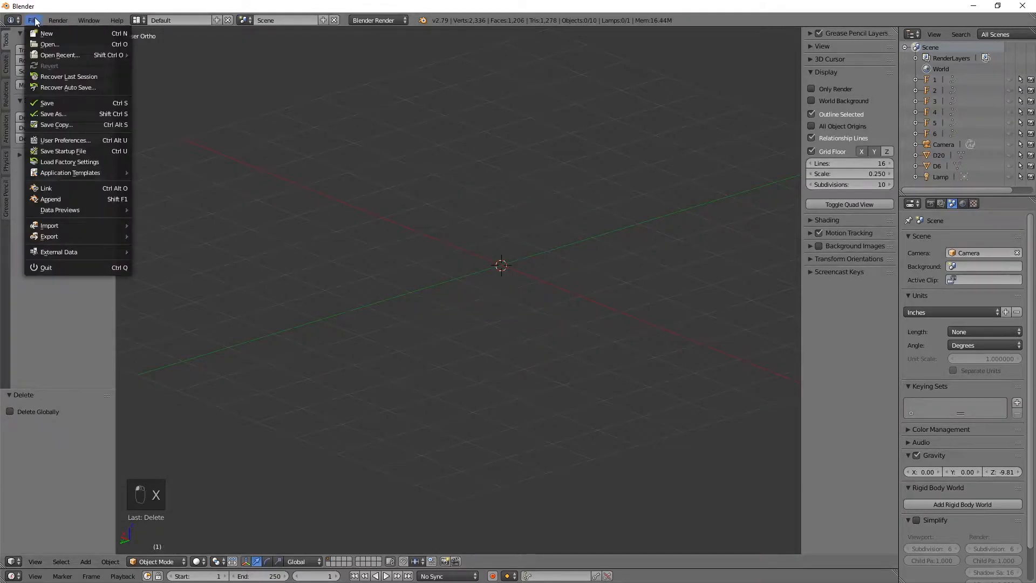
{"action": "left_click", "coordinate": [66, 140]}
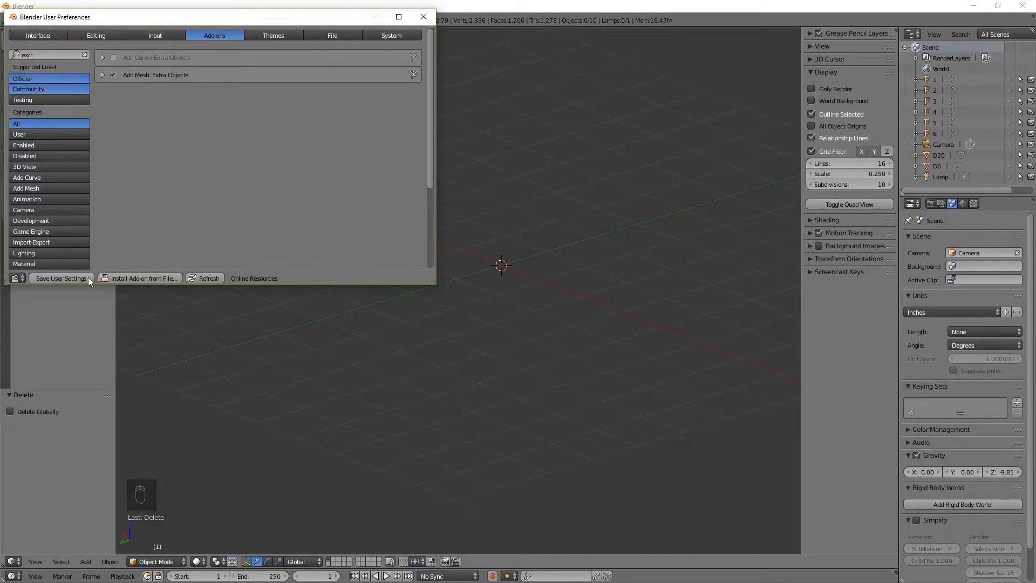
{"action": "mouse_move", "coordinate": [60, 277]}
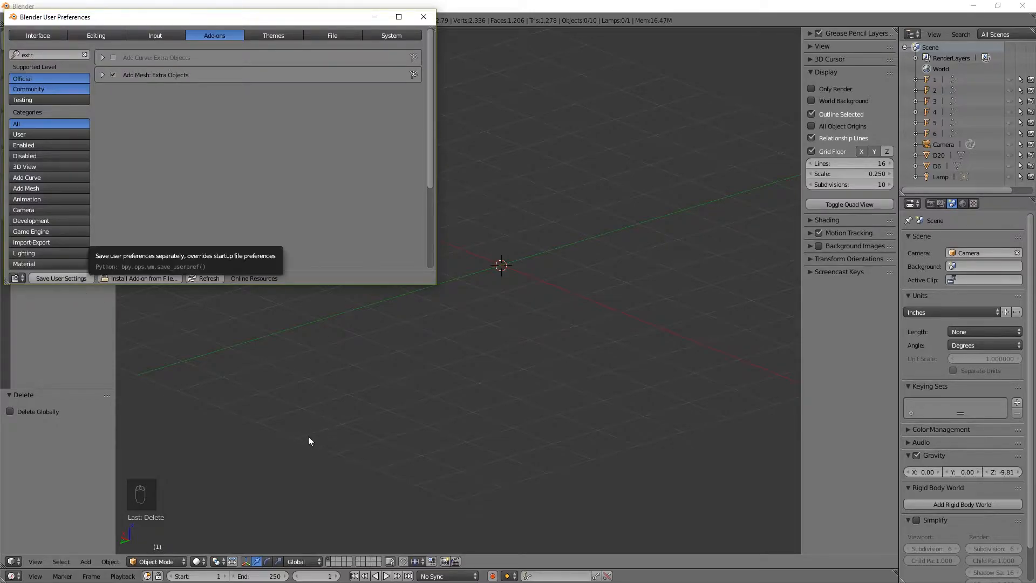
{"action": "mouse_move", "coordinate": [423, 16]}
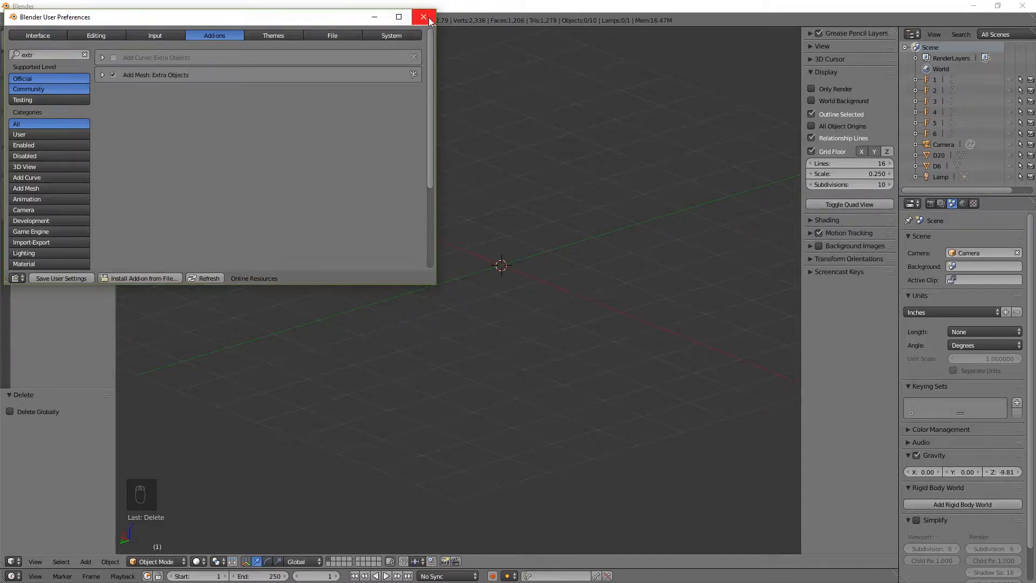
{"action": "left_click", "coordinate": [423, 16]}
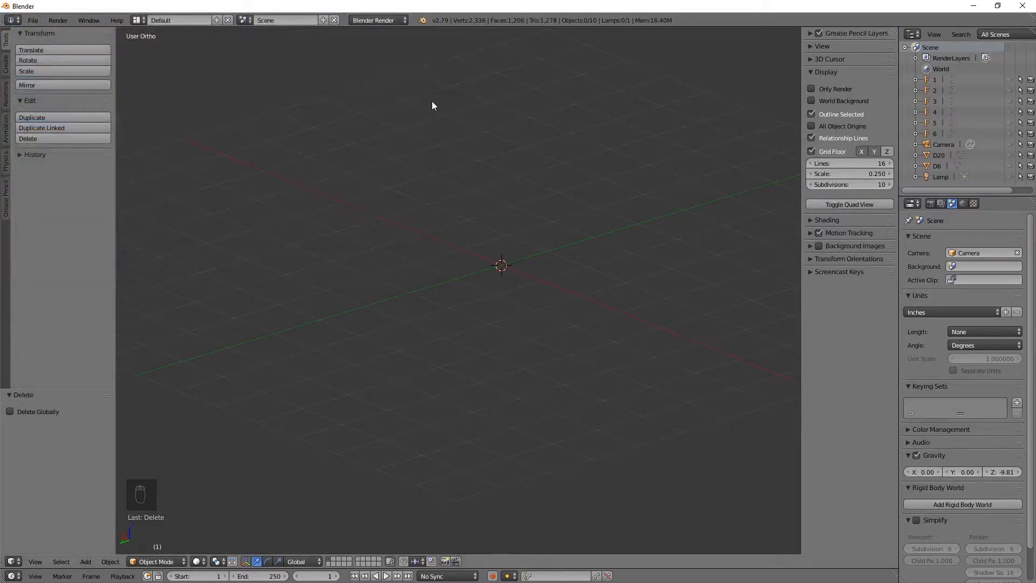
- Add a Regular Solid hexahedron via Mesh > Math Function
{"action": "key", "text": "shift+a"}
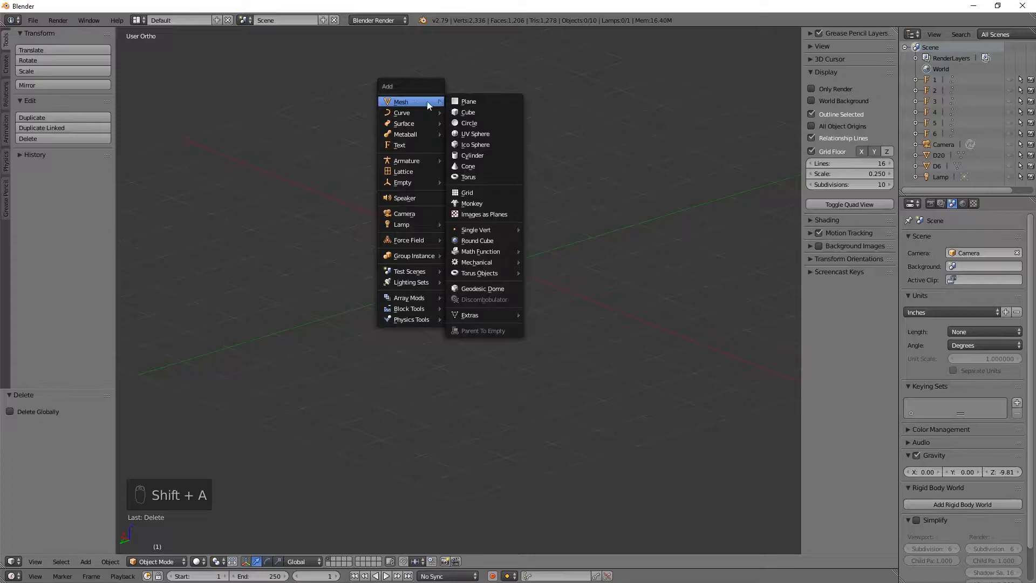
{"action": "mouse_move", "coordinate": [476, 261]}
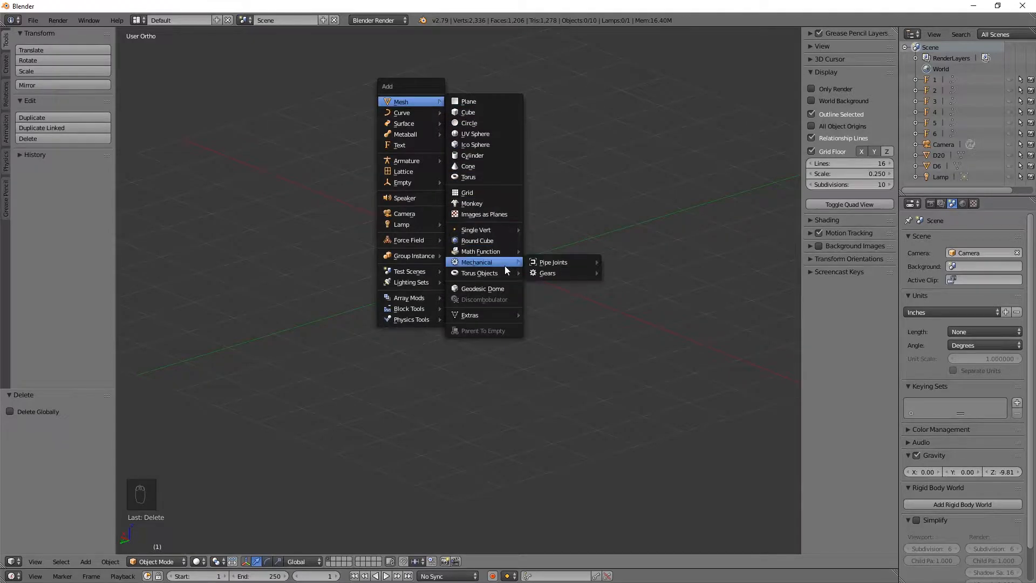
{"action": "mouse_move", "coordinate": [479, 252]}
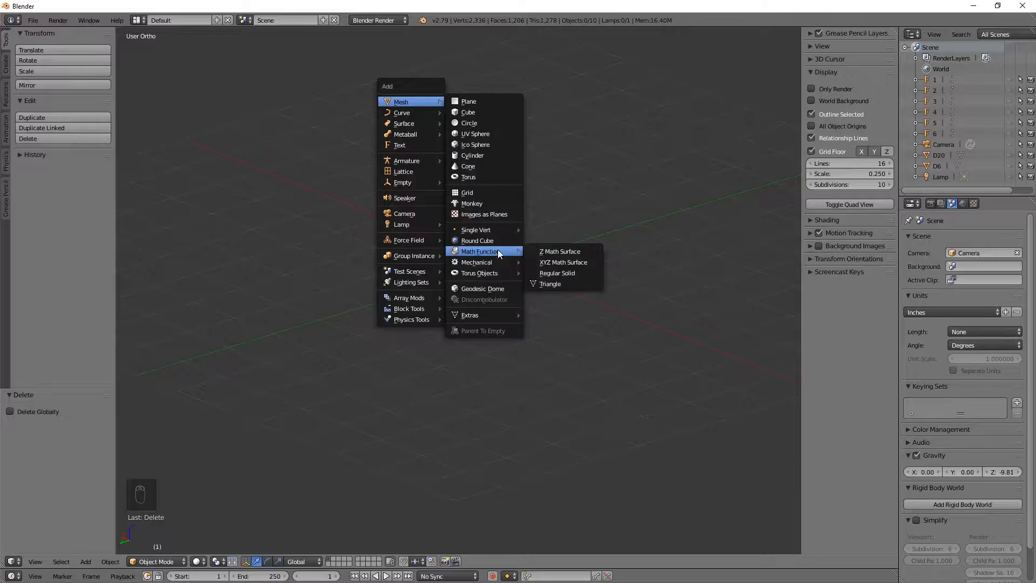
{"action": "left_click", "coordinate": [557, 273]}
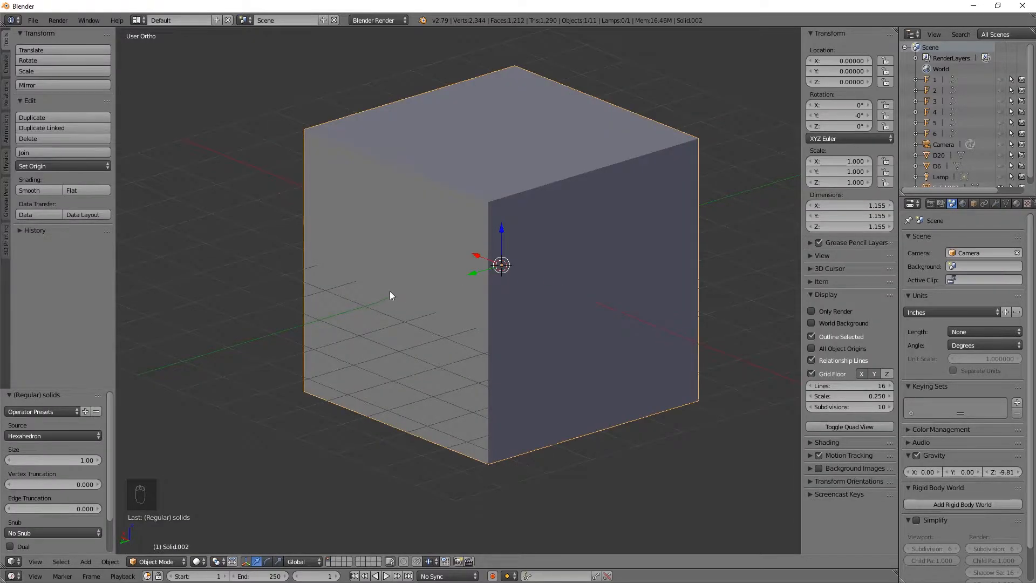
{"action": "mouse_move", "coordinate": [523, 228]}
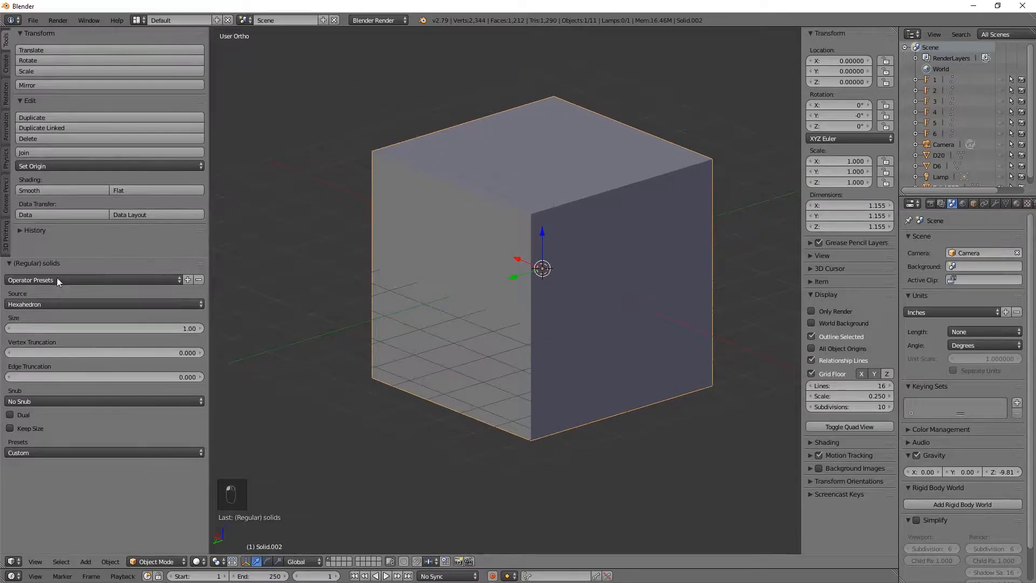
{"action": "mouse_move", "coordinate": [22, 296]}
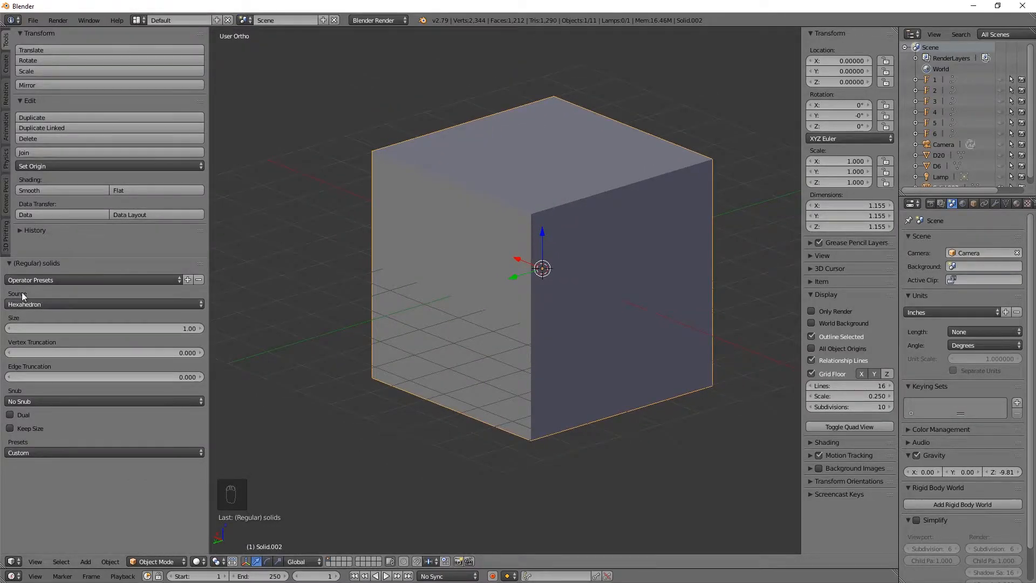
{"action": "mouse_move", "coordinate": [53, 311]}
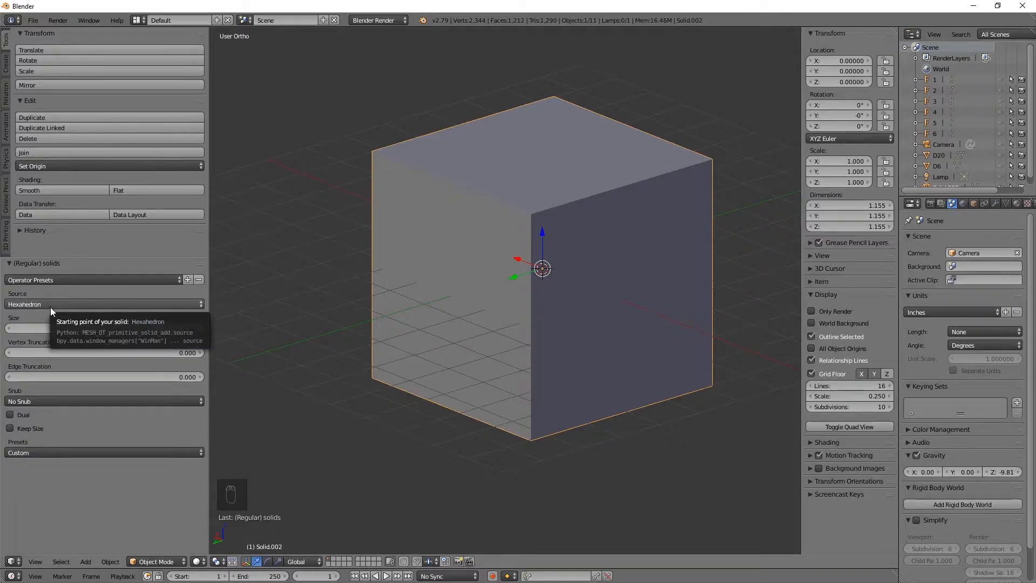
{"action": "left_click", "coordinate": [104, 304]}
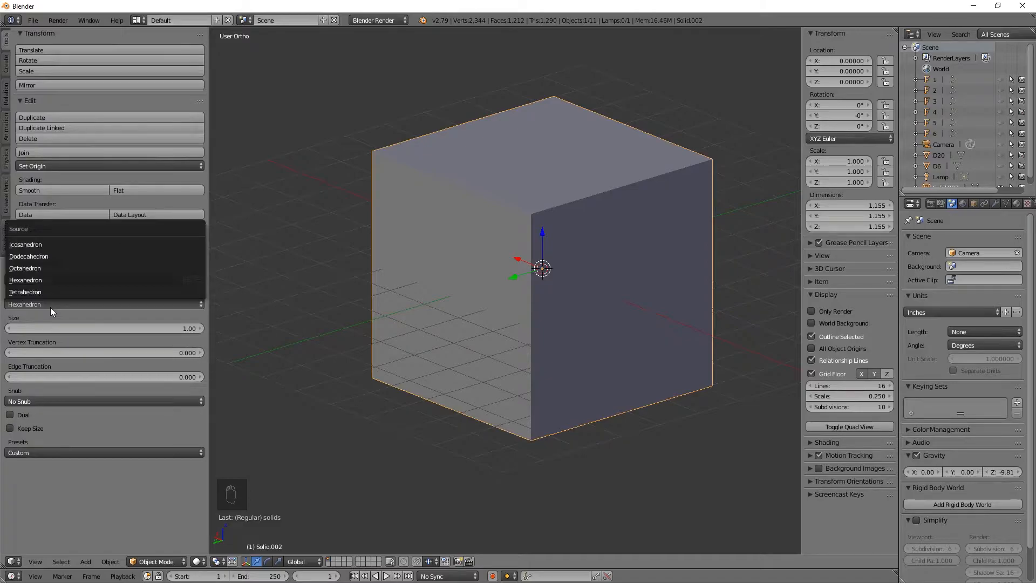
{"action": "mouse_move", "coordinate": [25, 244]}
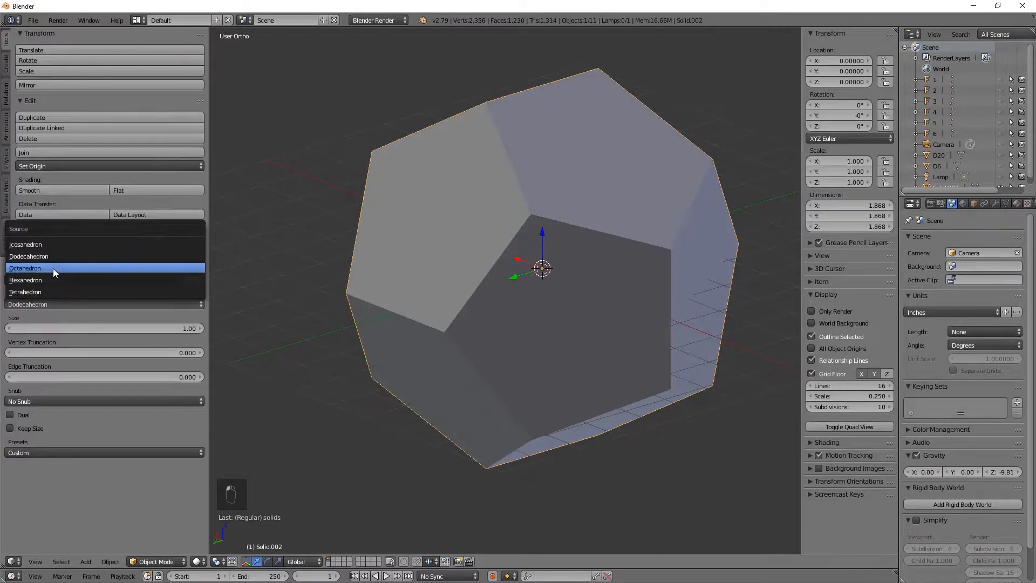
{"action": "left_click", "coordinate": [25, 268]}
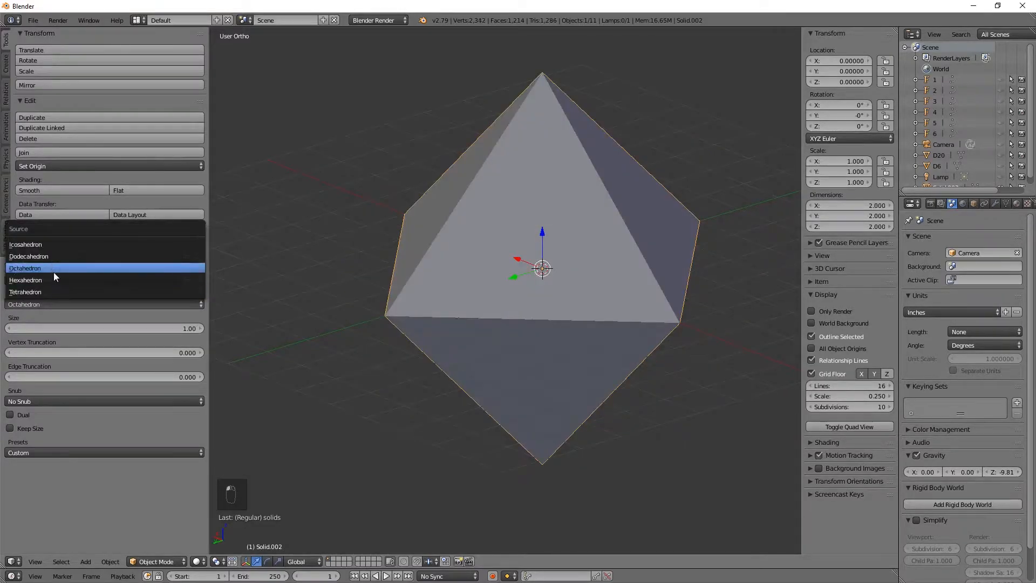
{"action": "left_click", "coordinate": [25, 291]}
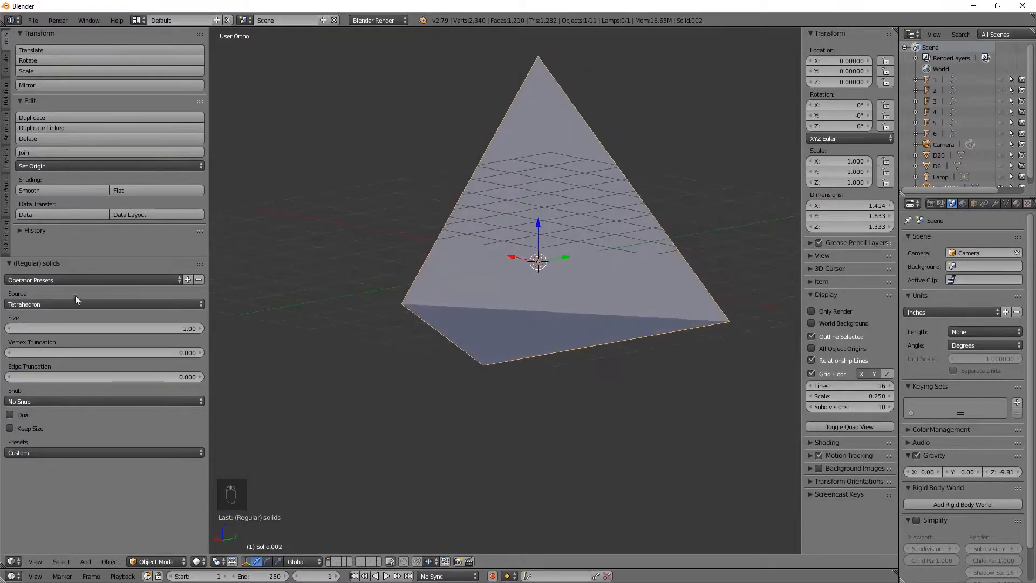
{"action": "left_click", "coordinate": [104, 304]}
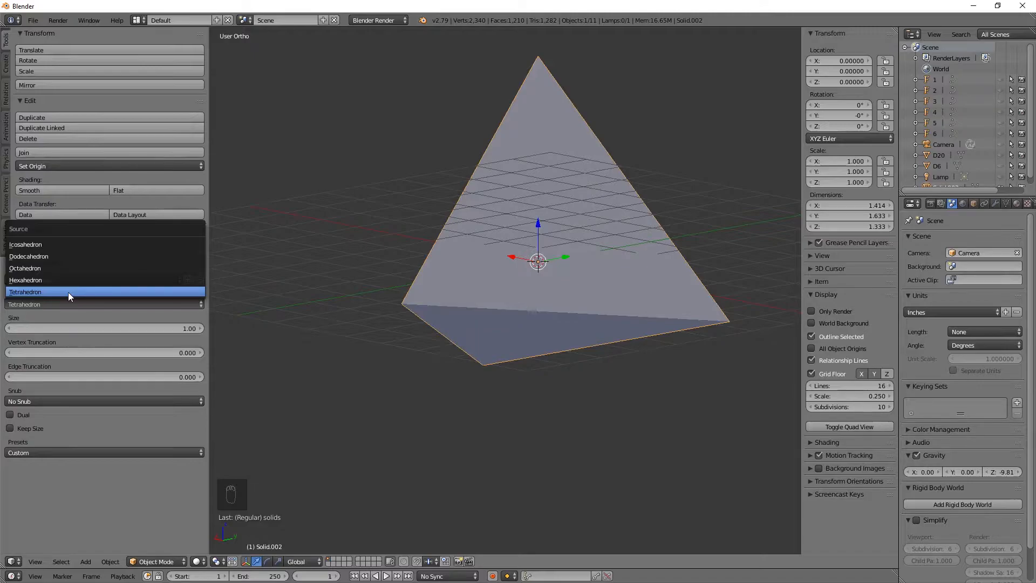
{"action": "mouse_move", "coordinate": [63, 279]}
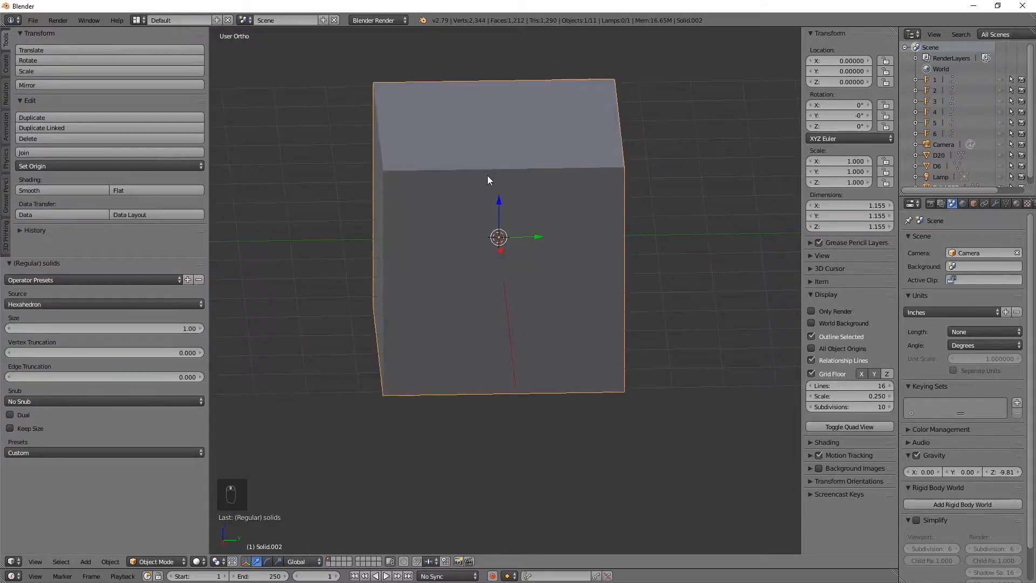
{"action": "left_click_drag", "start_coordinate": [204, 231], "coordinate": [158, 231]}
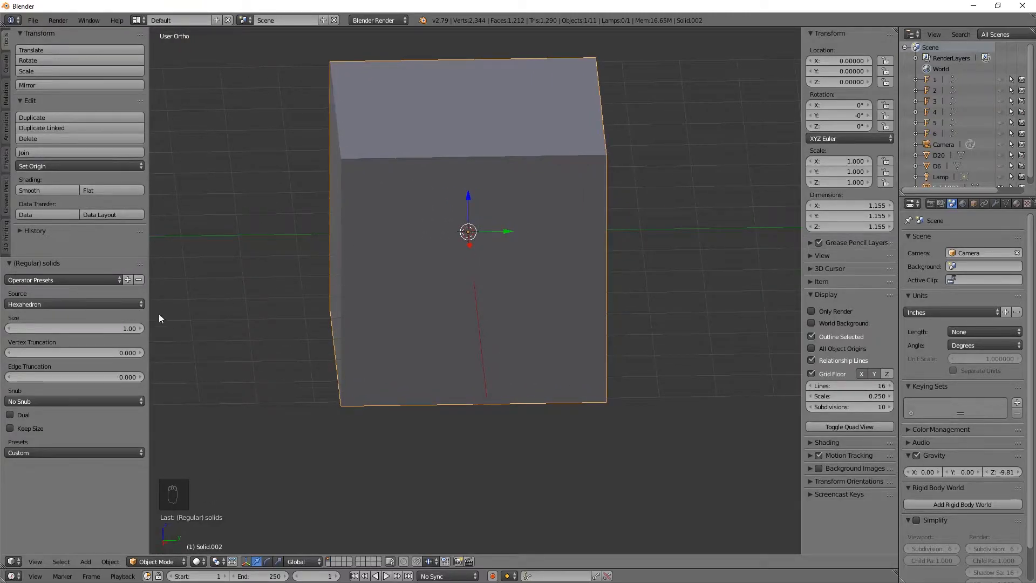
{"action": "left_click", "coordinate": [75, 304]}
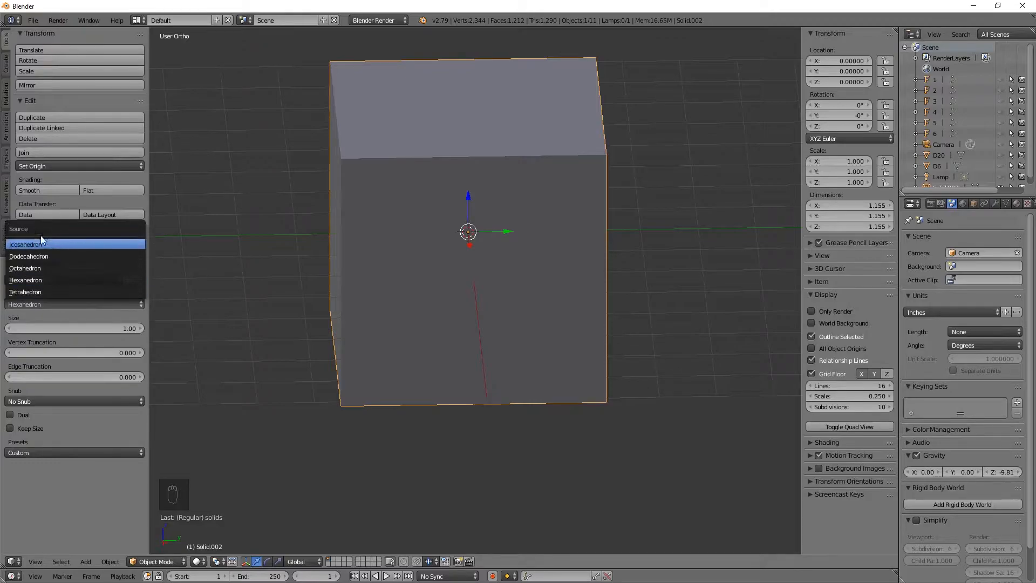
{"action": "left_click", "coordinate": [31, 244]}
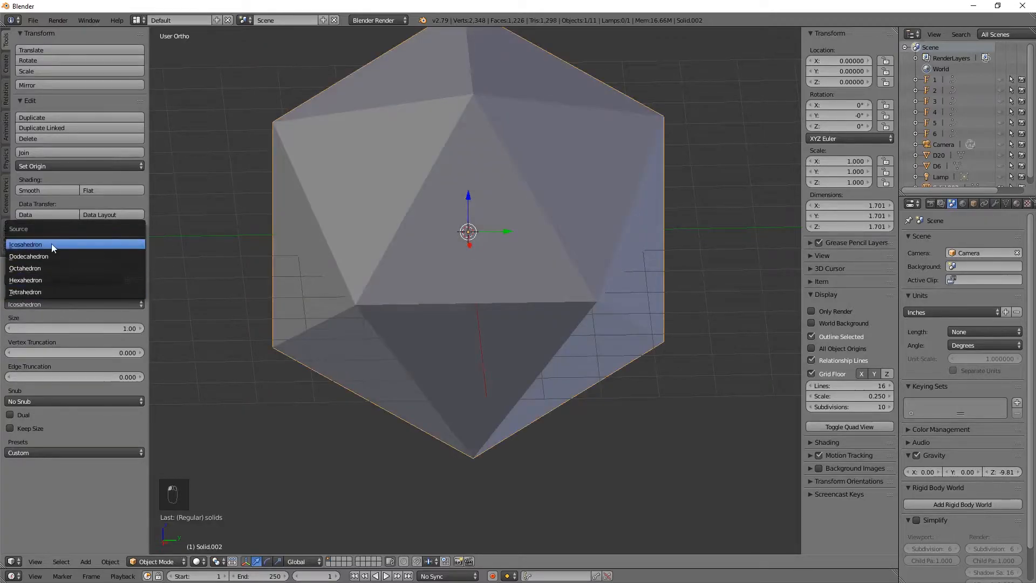
{"action": "left_click", "coordinate": [25, 279]}
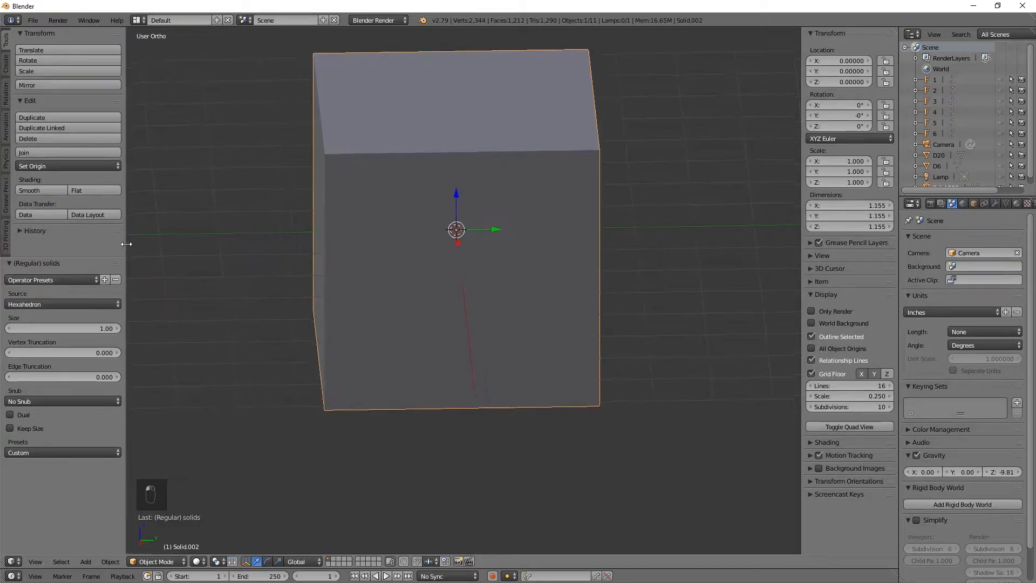
- Bevel all cube edges in Edit Mode with amount 0.045 and 1 segment, then return to Object Mode
{"action": "key", "text": "Tab"}
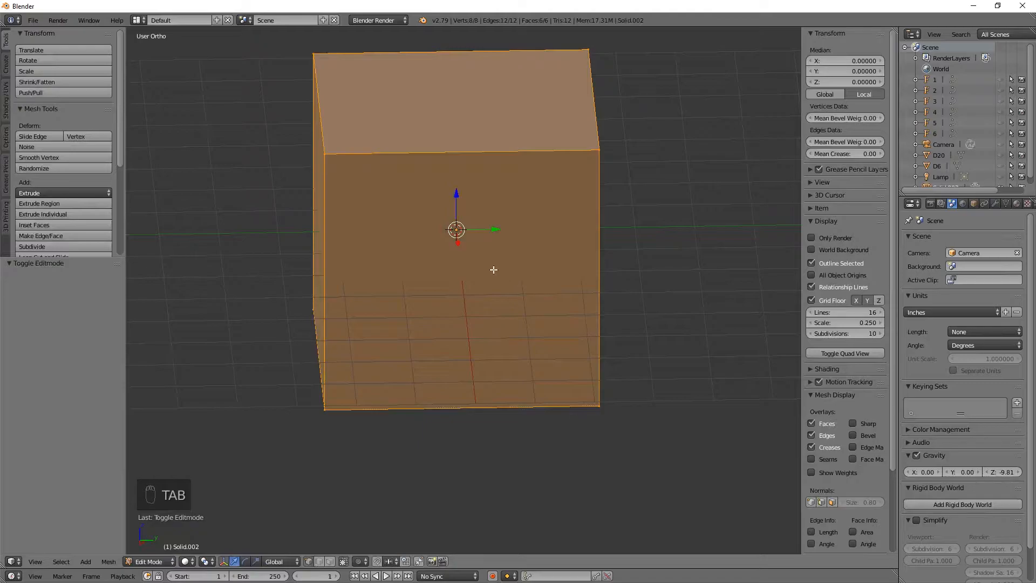
{"action": "mouse_move", "coordinate": [758, 296]}
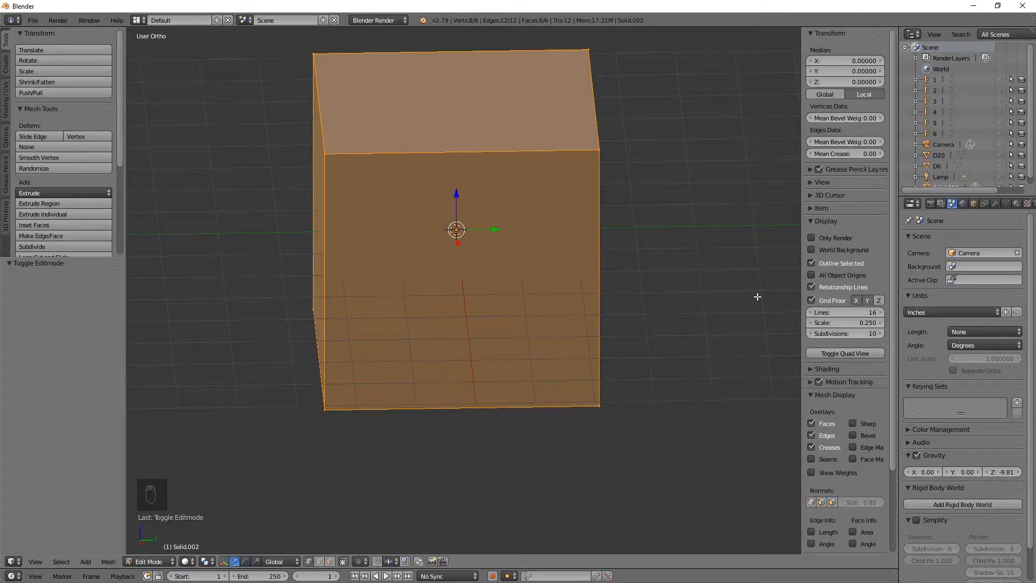
{"action": "key", "text": "ctrl+b"}
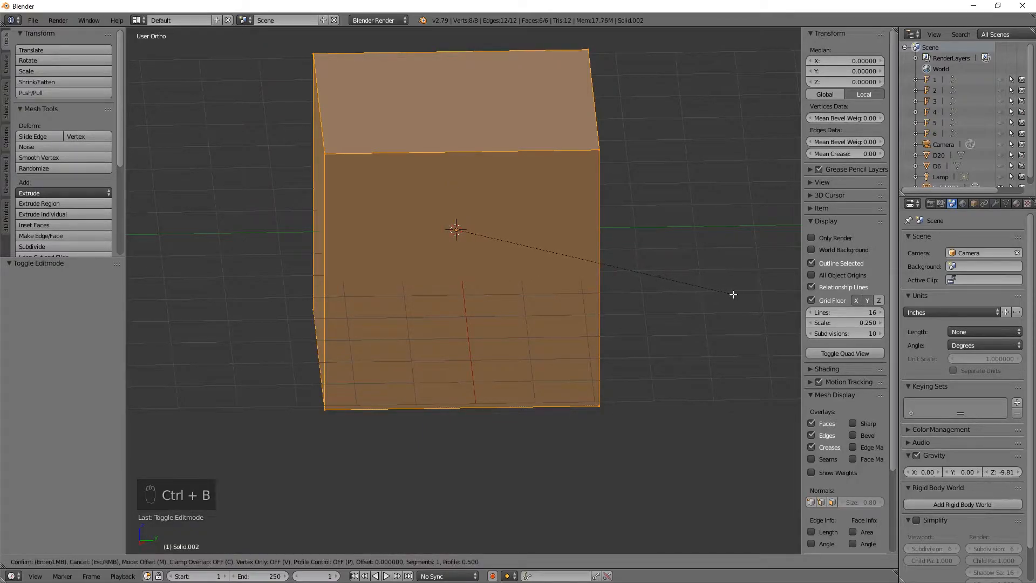
{"action": "mouse_move", "coordinate": [525, 229]}
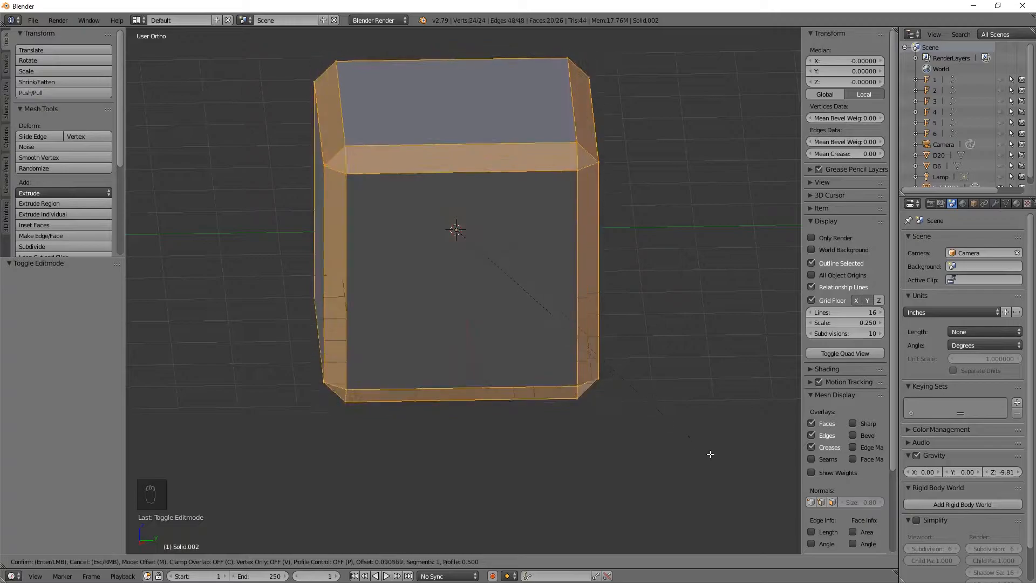
{"action": "mouse_move", "coordinate": [703, 441]}
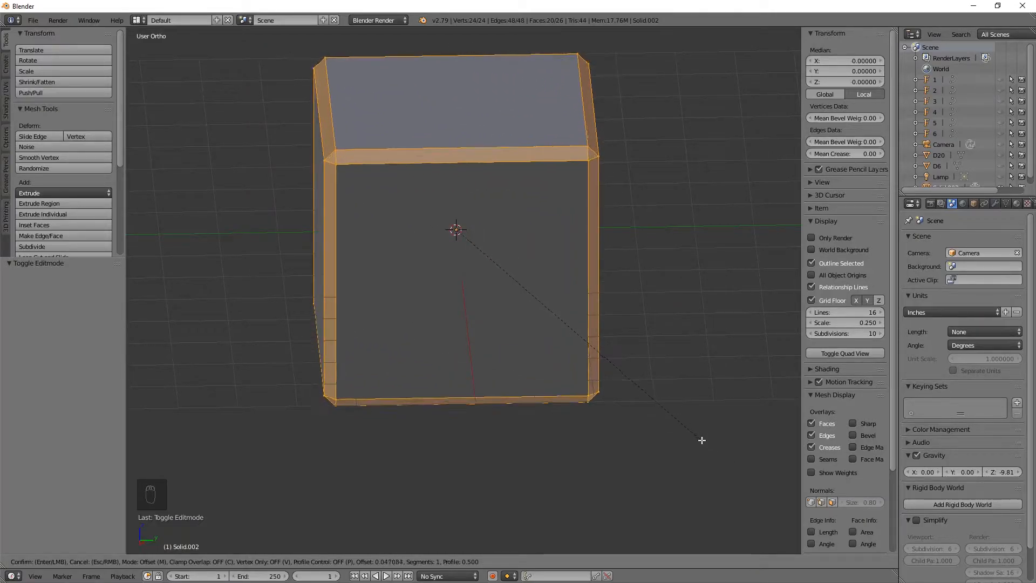
{"action": "mouse_move", "coordinate": [700, 439]}
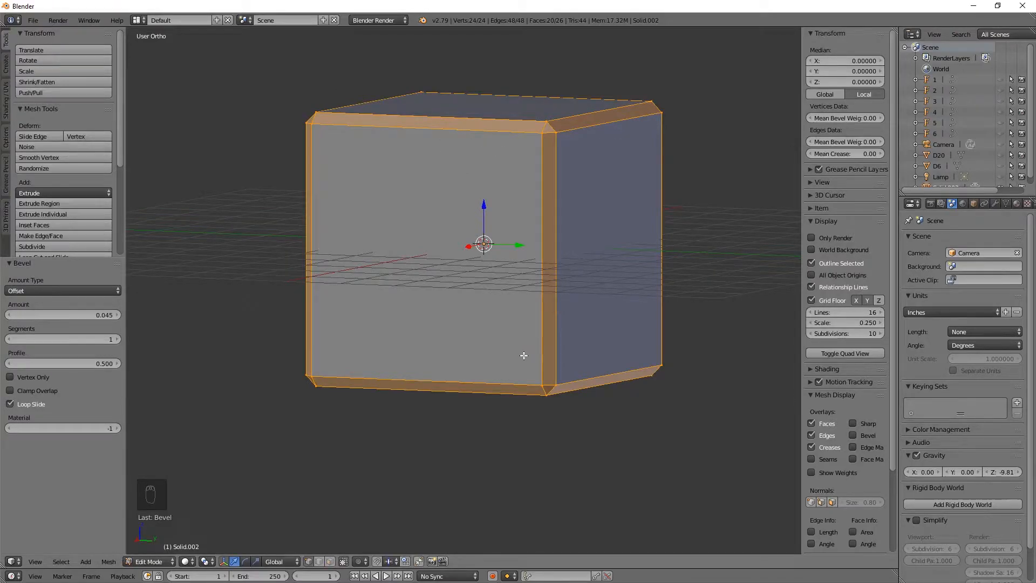
{"action": "key", "text": "Tab"}
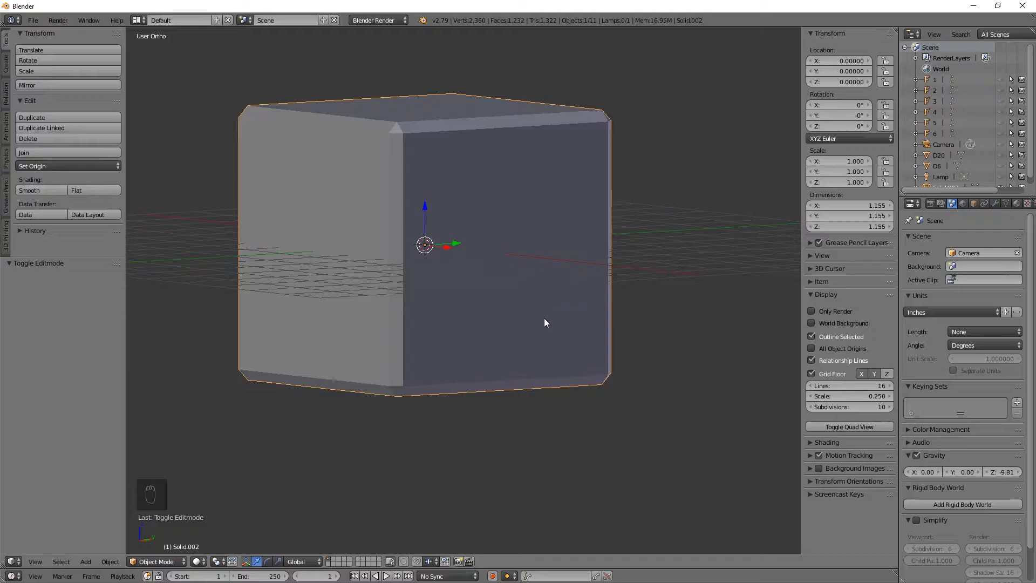
{"action": "mouse_move", "coordinate": [468, 255]}
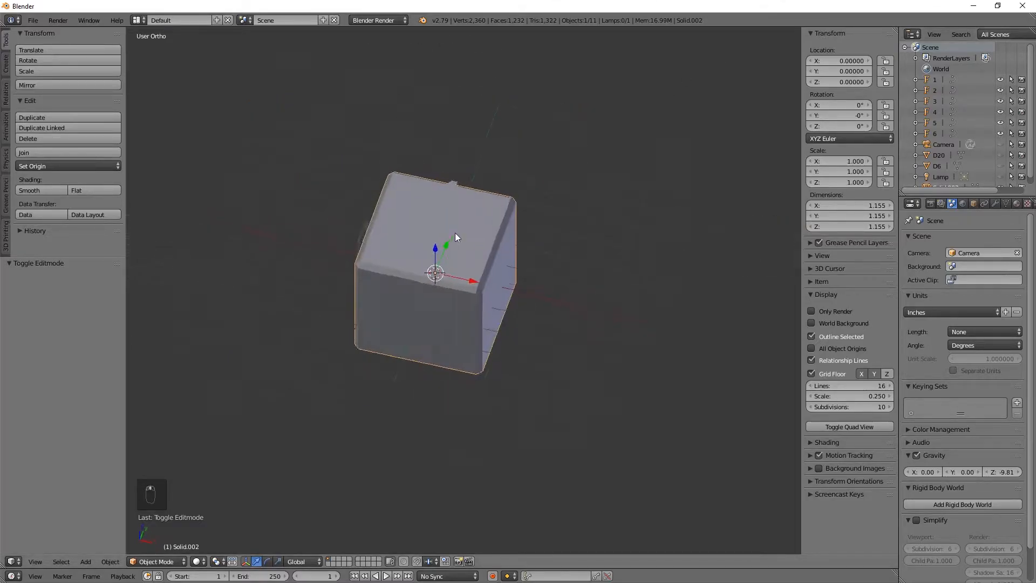
{"action": "key", "text": "shift+a"}
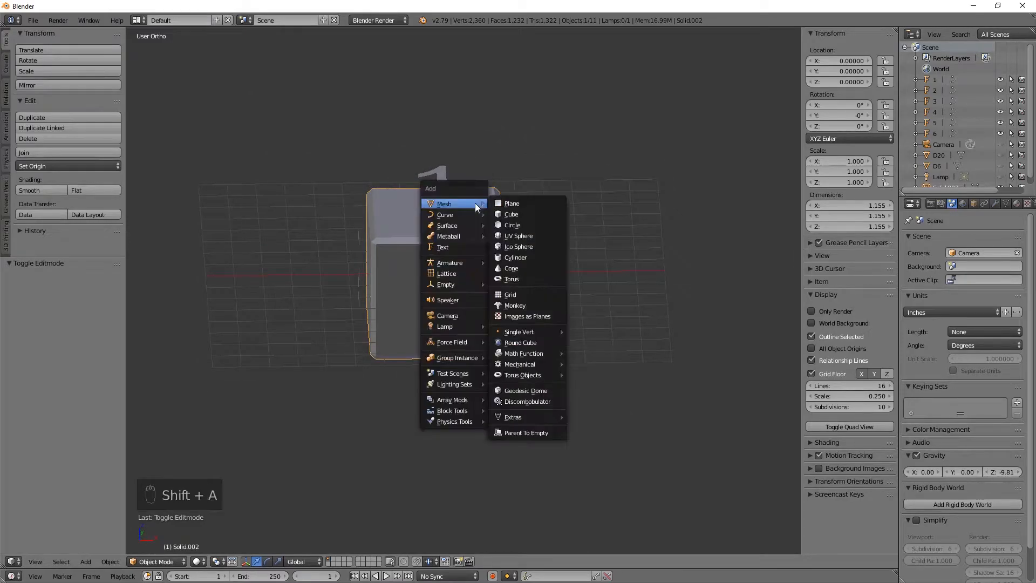
{"action": "left_click", "coordinate": [443, 246]}
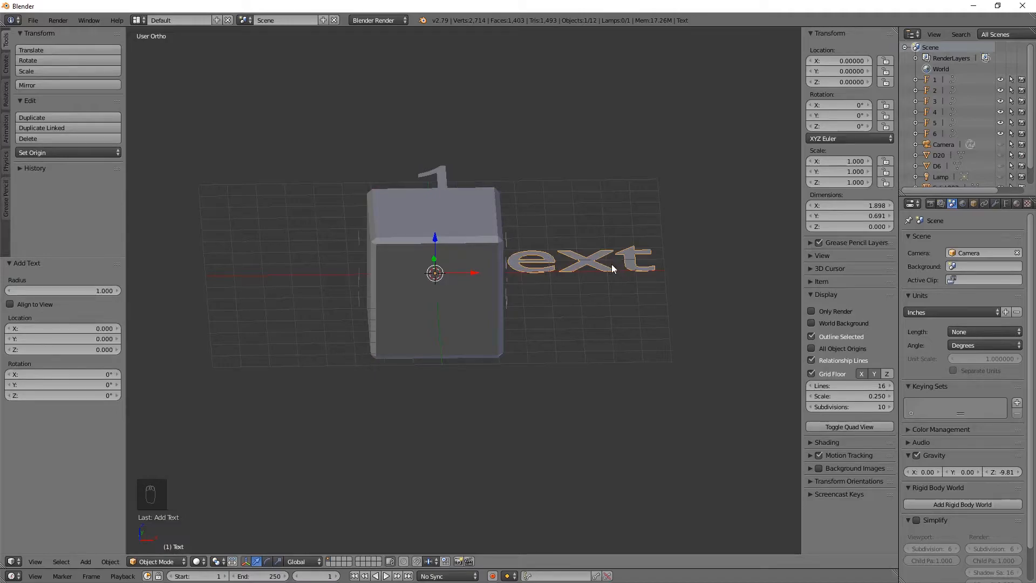
{"action": "key", "text": "ctrl+z"}
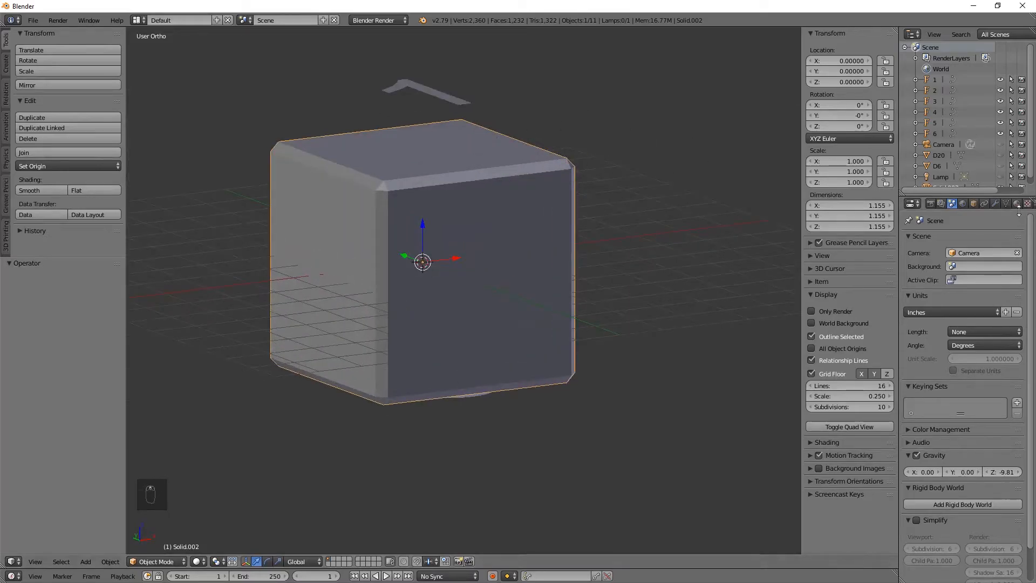
{"action": "left_click", "coordinate": [427, 90]}
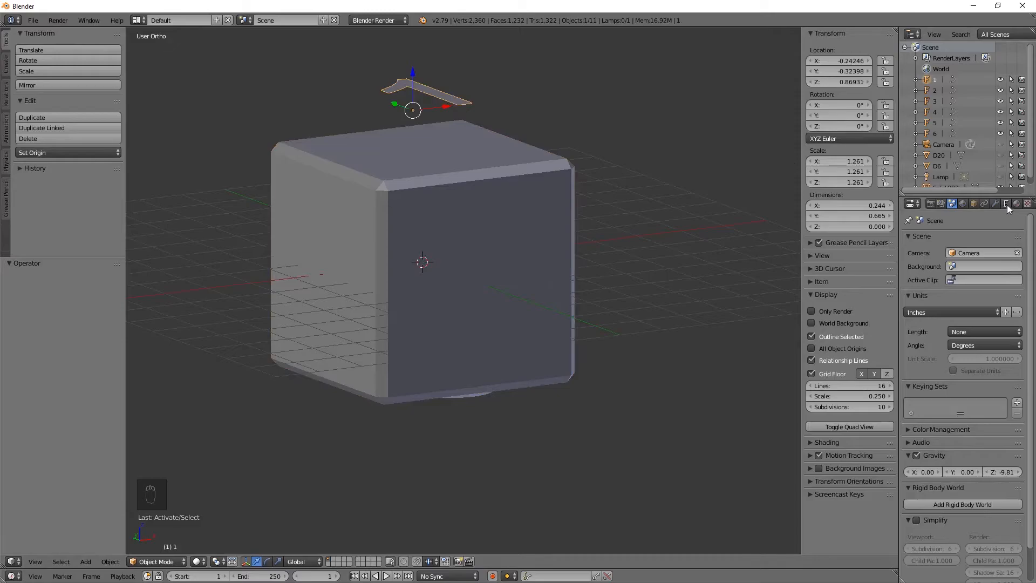
- Show the '1' text's Font properties and browse for a Regular font file
{"action": "left_click", "coordinate": [1005, 204]}
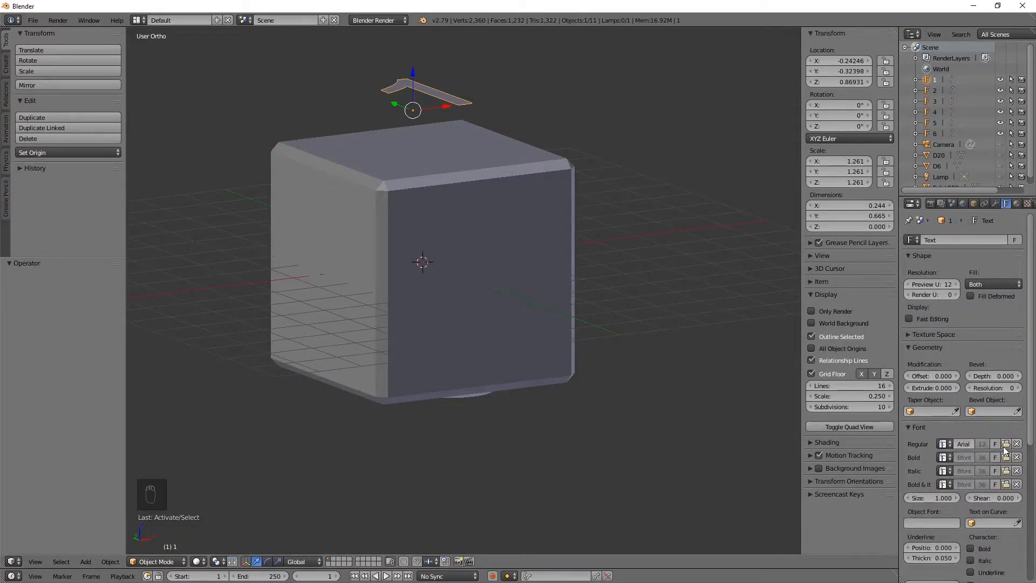
{"action": "mouse_move", "coordinate": [918, 448]}
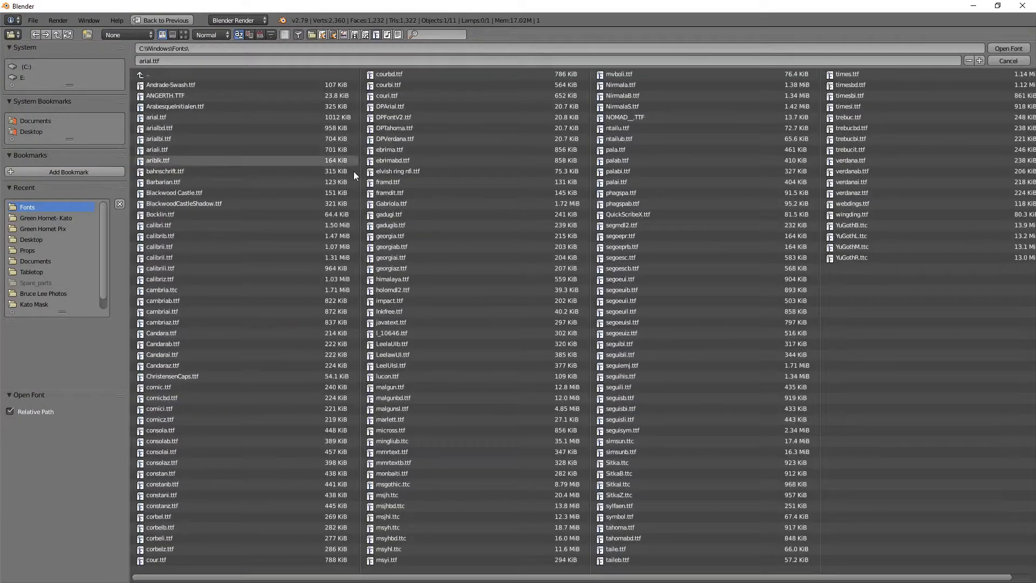
{"action": "left_click", "coordinate": [183, 204]}
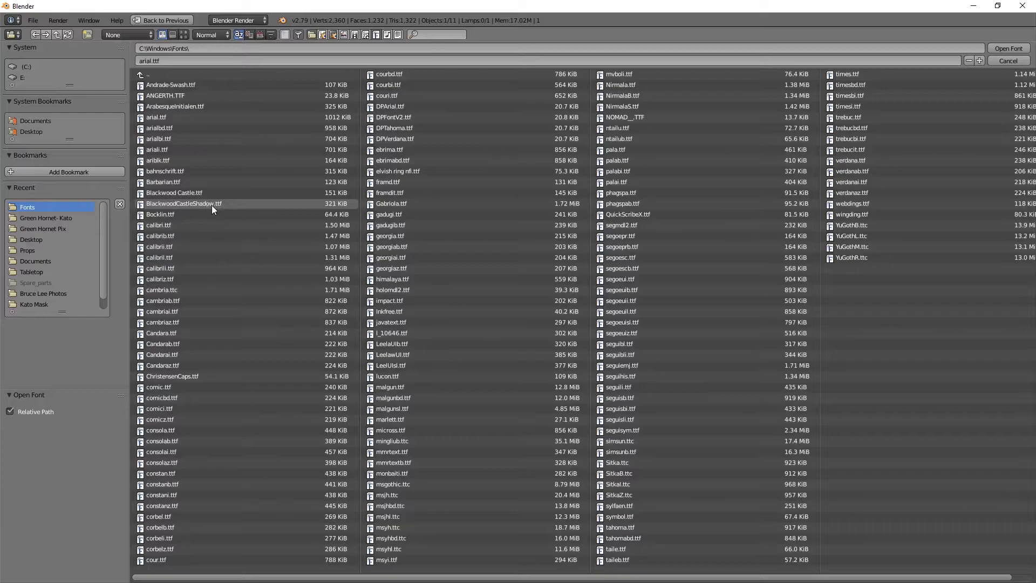
{"action": "mouse_move", "coordinate": [198, 344]}
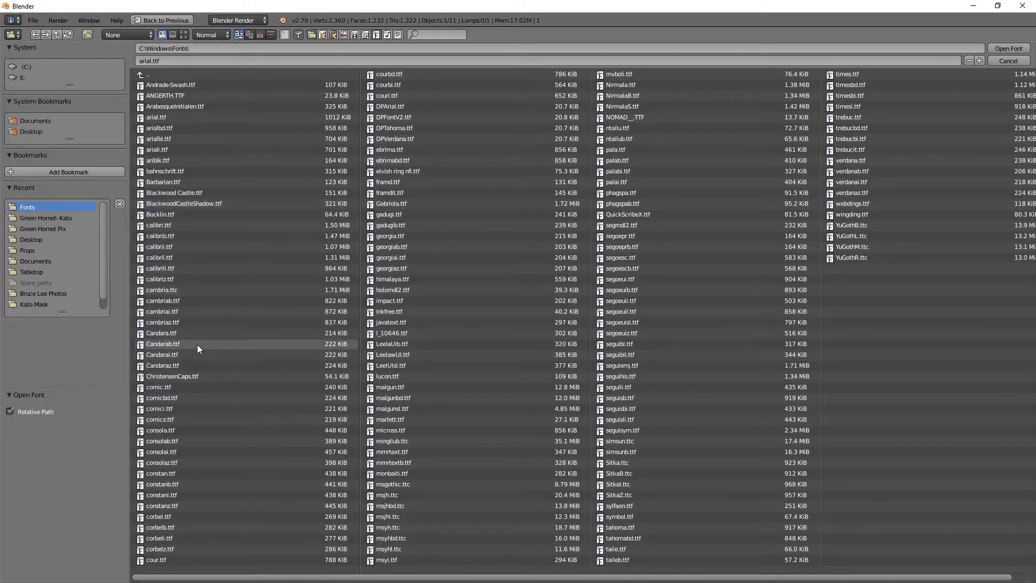
{"action": "mouse_move", "coordinate": [921, 348]}
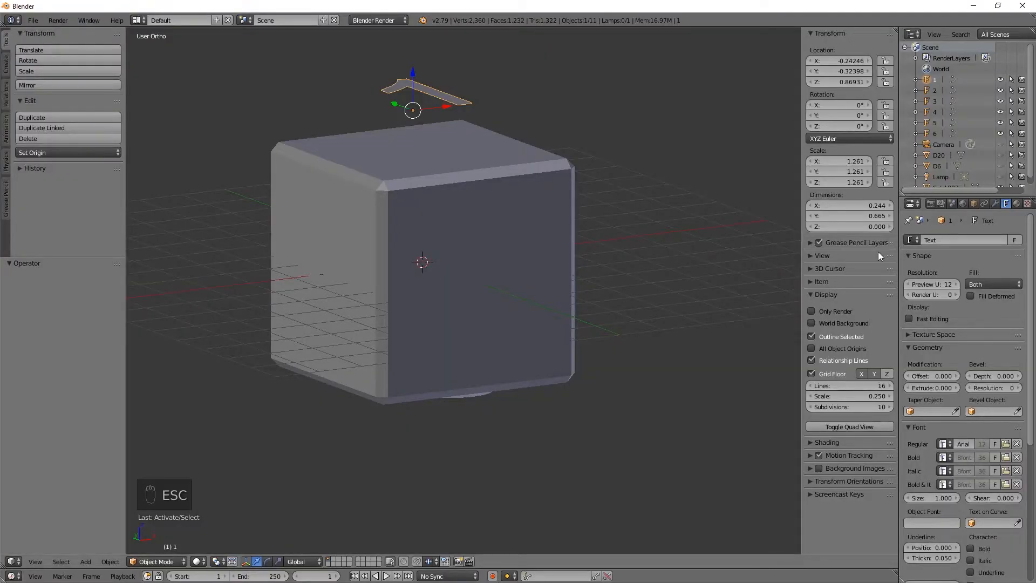
{"action": "mouse_move", "coordinate": [386, 230]}
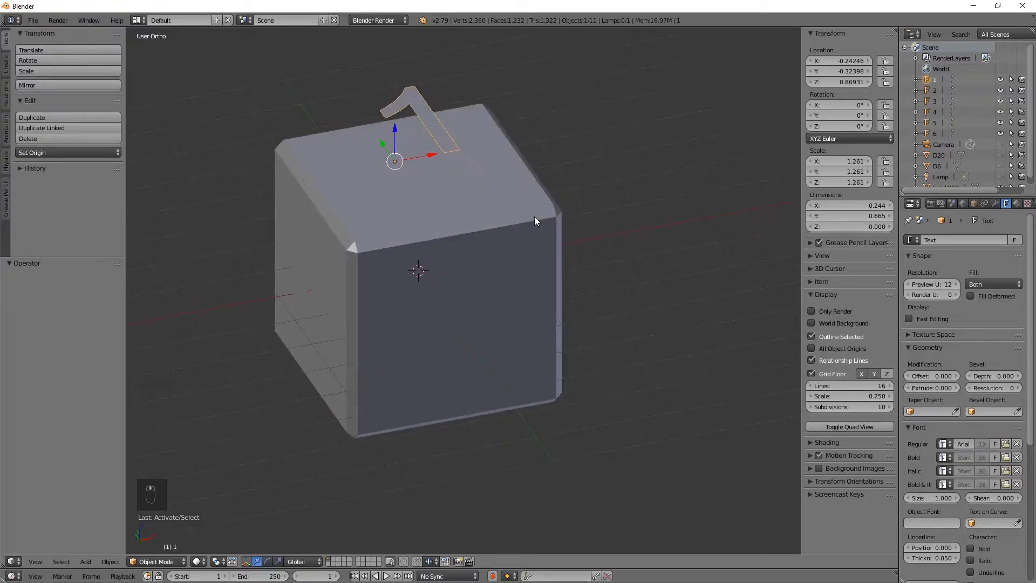
{"action": "mouse_move", "coordinate": [551, 231]}
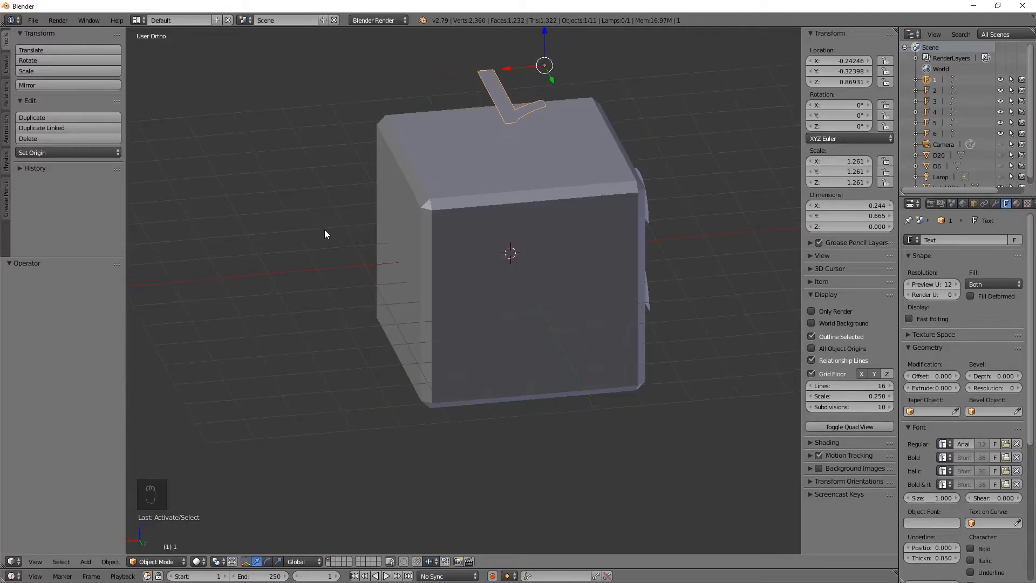
- View Google Images results for '6 sided dice template' in Chrome
{"action": "key", "text": "z"}
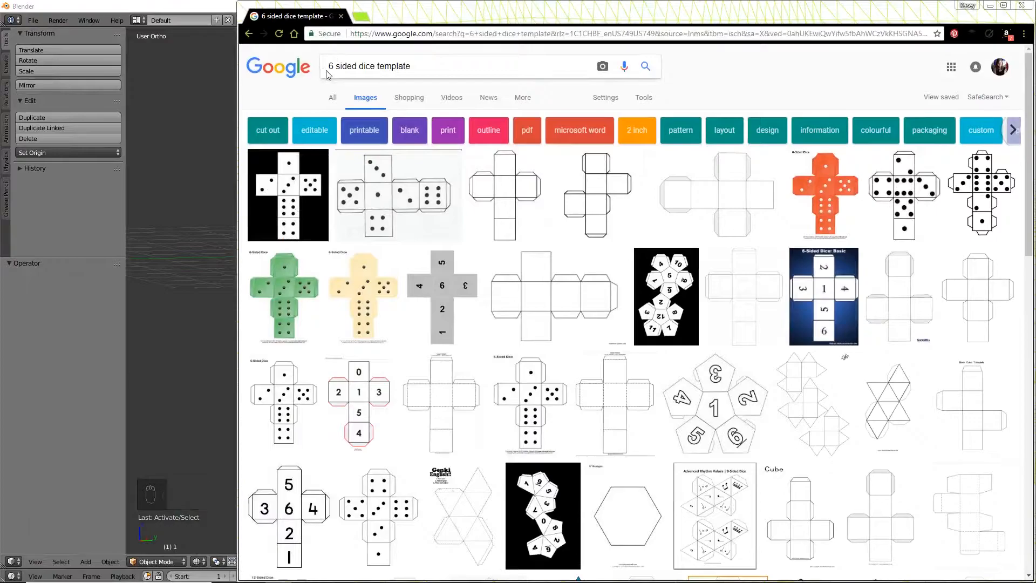
{"action": "mouse_move", "coordinate": [596, 193]}
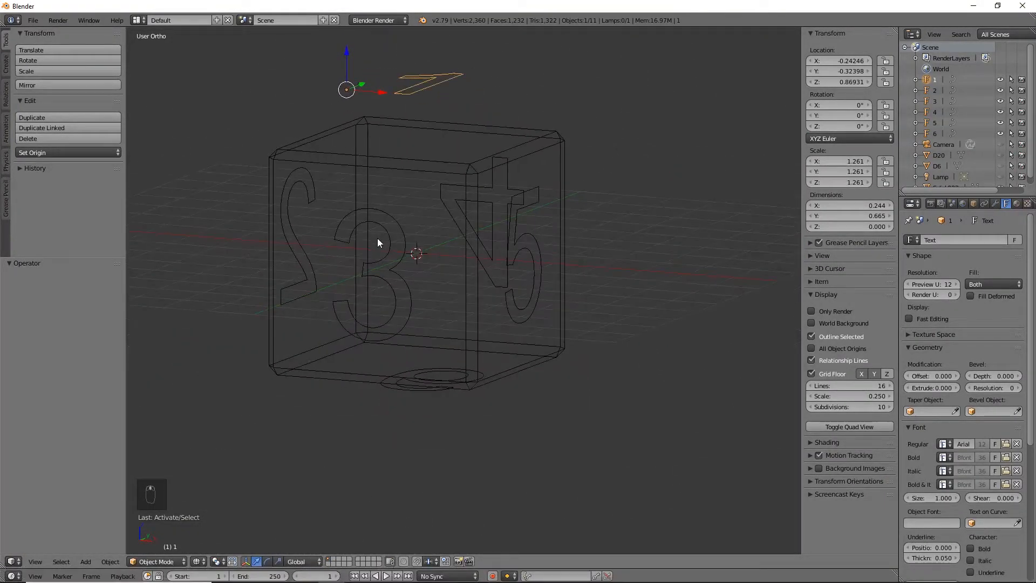
{"action": "mouse_move", "coordinate": [391, 271]}
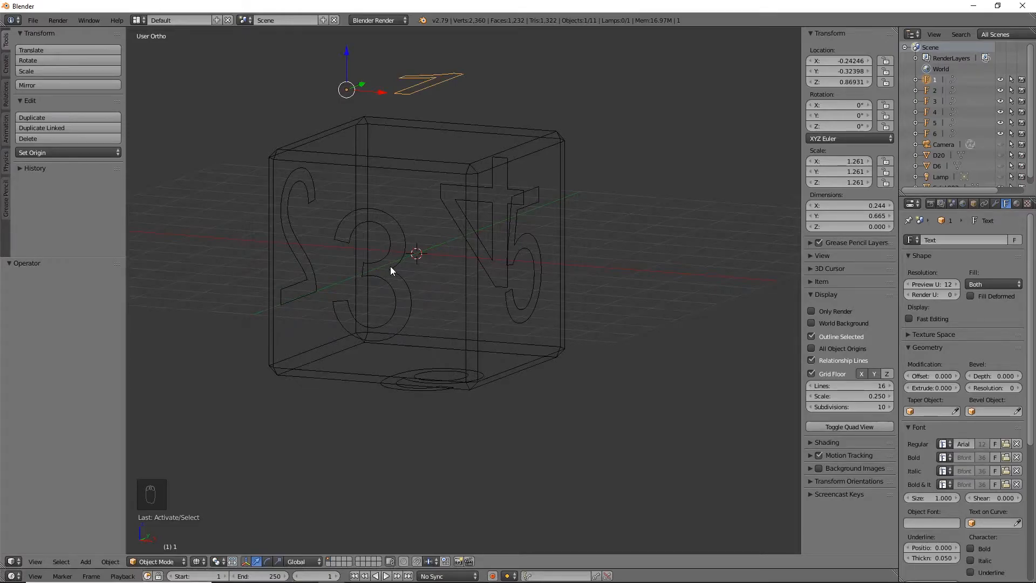
{"action": "mouse_move", "coordinate": [385, 284]}
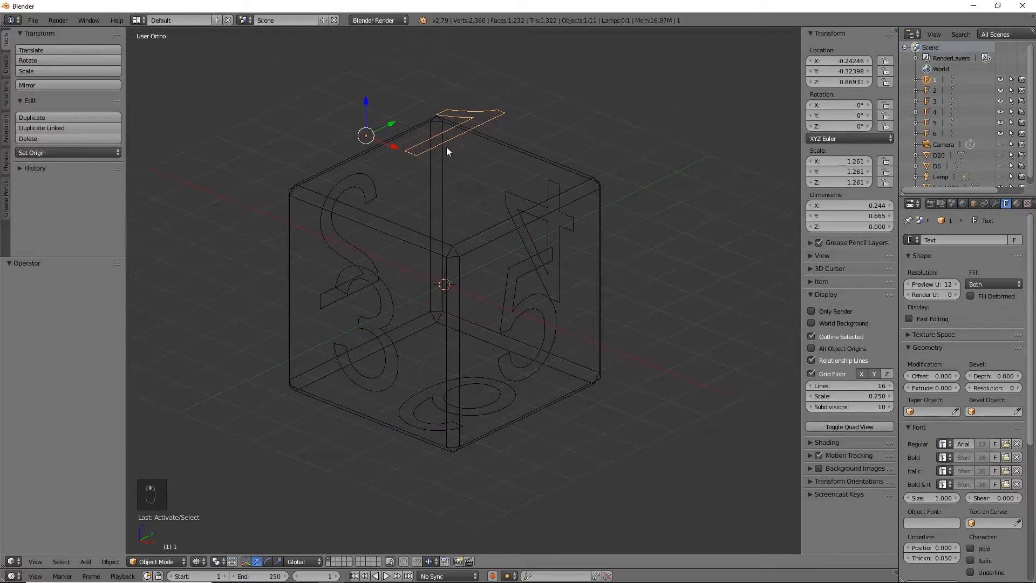
{"action": "mouse_move", "coordinate": [489, 112]}
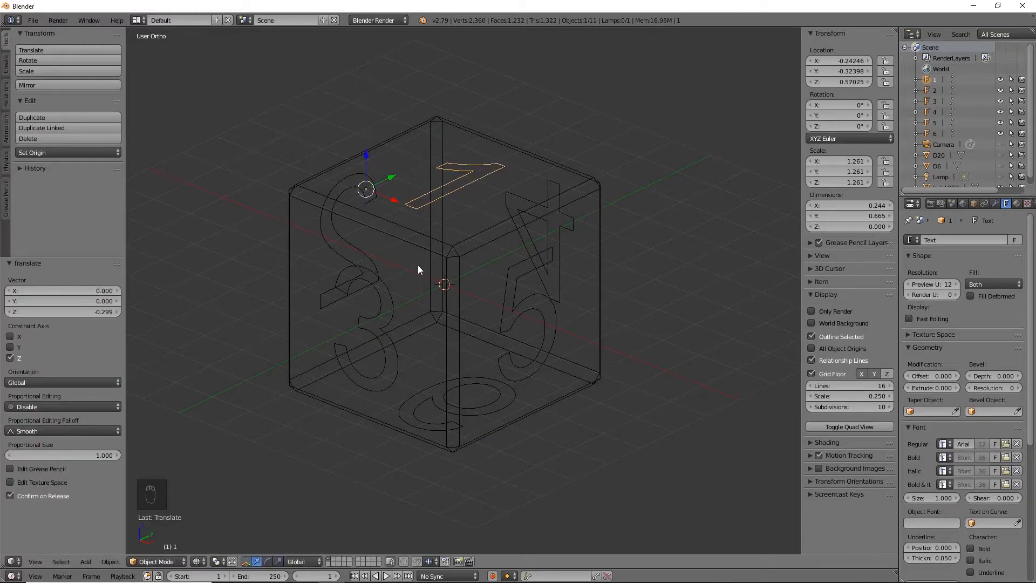
- Select the six numerals without the cube, convert them to meshes, and start editing the 6
{"action": "key", "text": "a"}
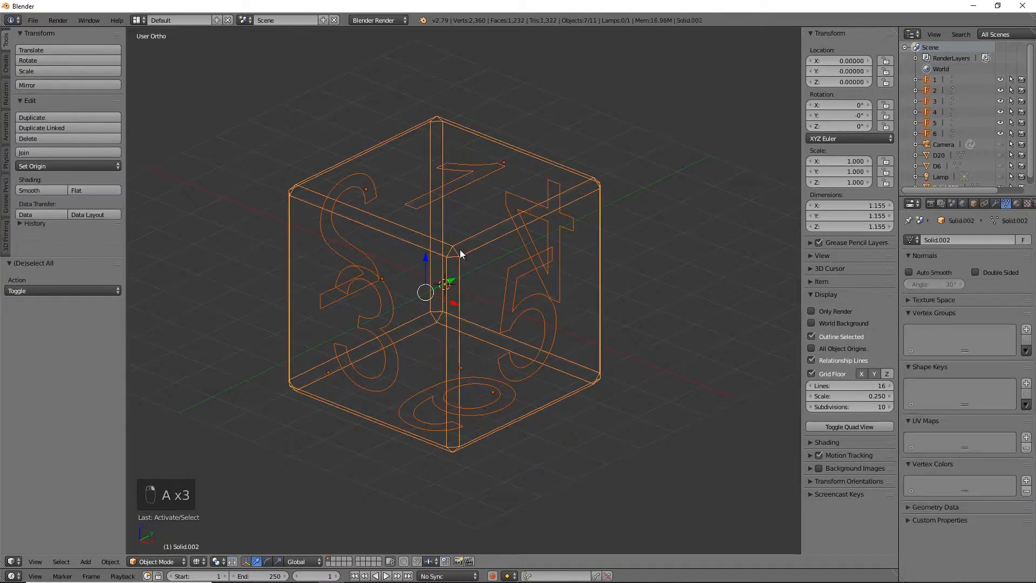
{"action": "left_click", "coordinate": [509, 265]}
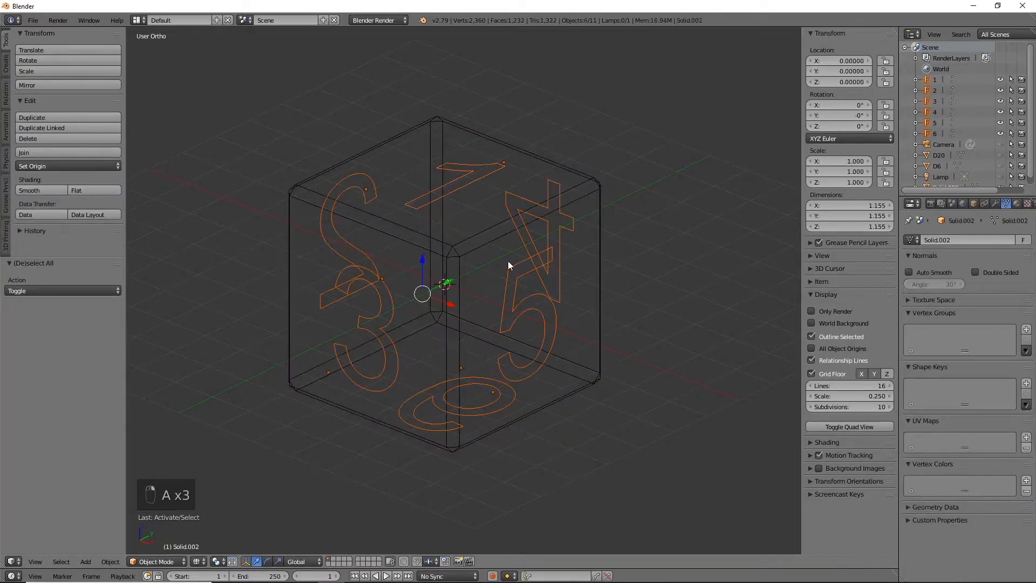
{"action": "key", "text": "ctrl+c"}
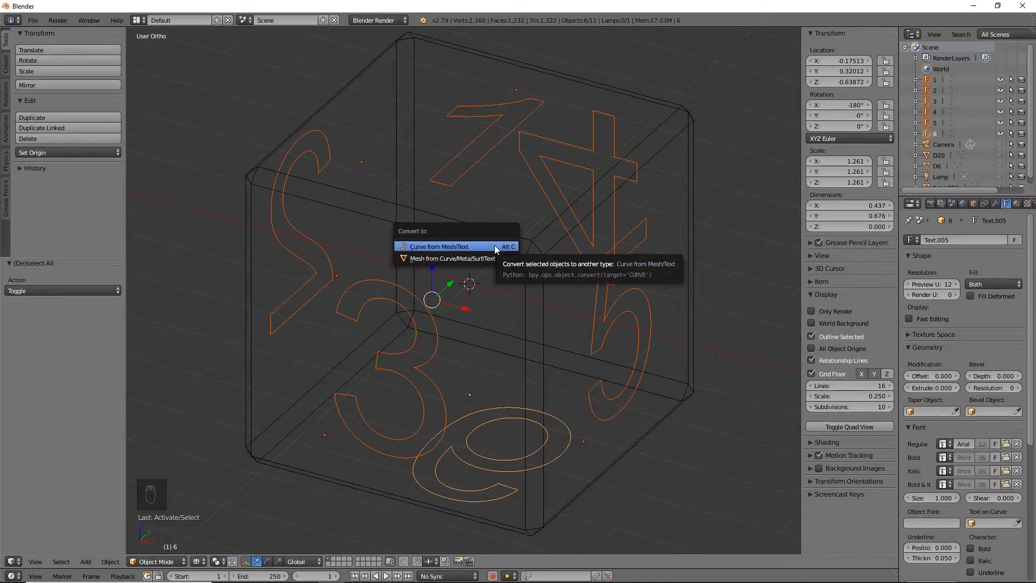
{"action": "left_click", "coordinate": [438, 246]}
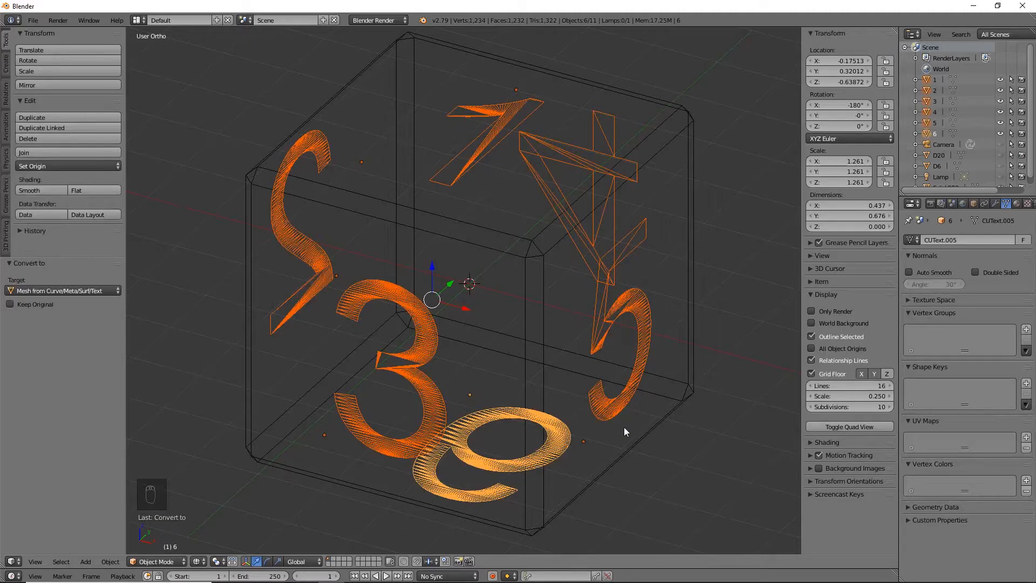
{"action": "key", "text": "Tab"}
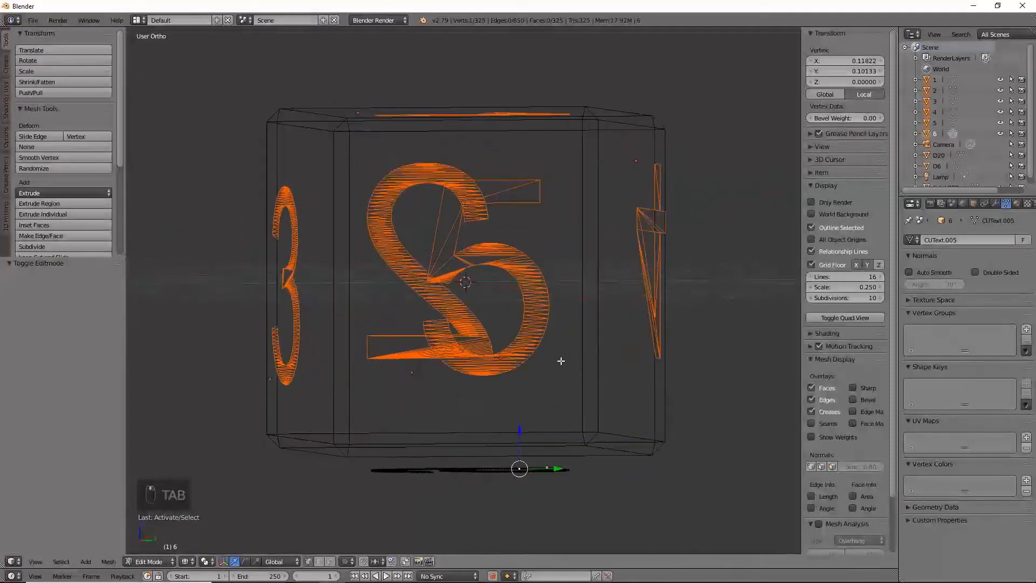
- Extrude the number 6's geometry for thickness and check it from the side view
{"action": "key", "text": "a"}
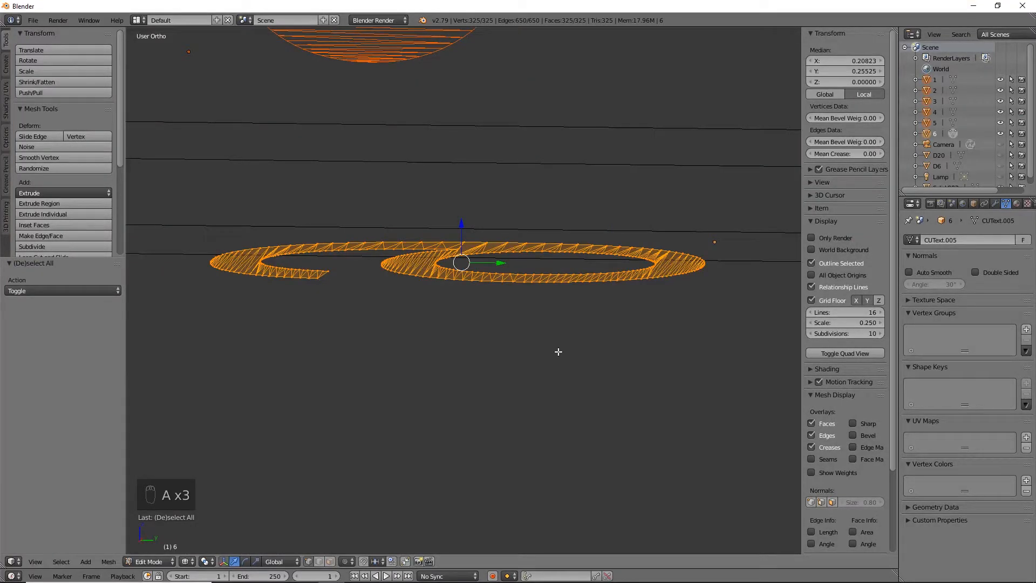
{"action": "key", "text": "e"}
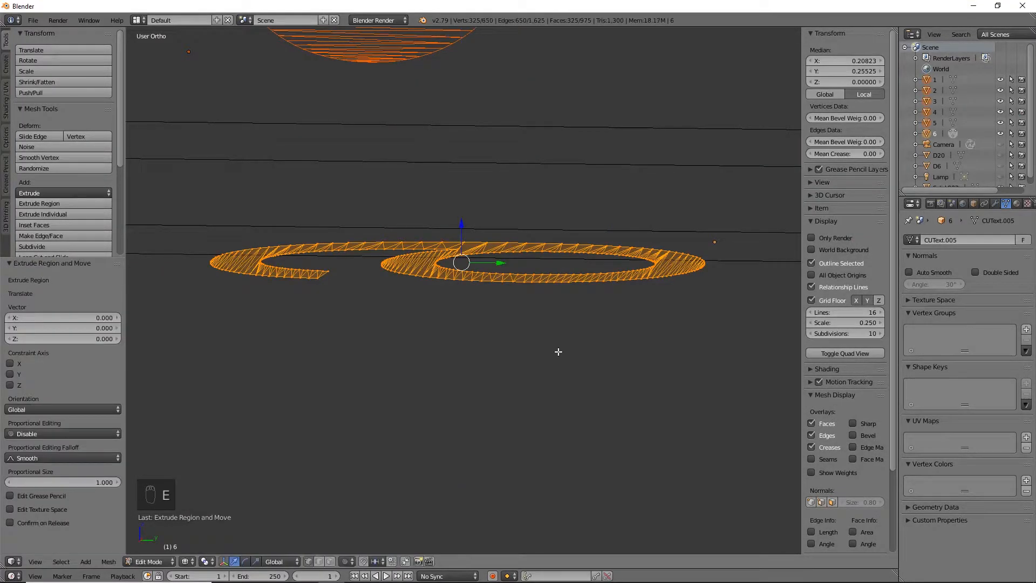
{"action": "key", "text": "numpad_3"}
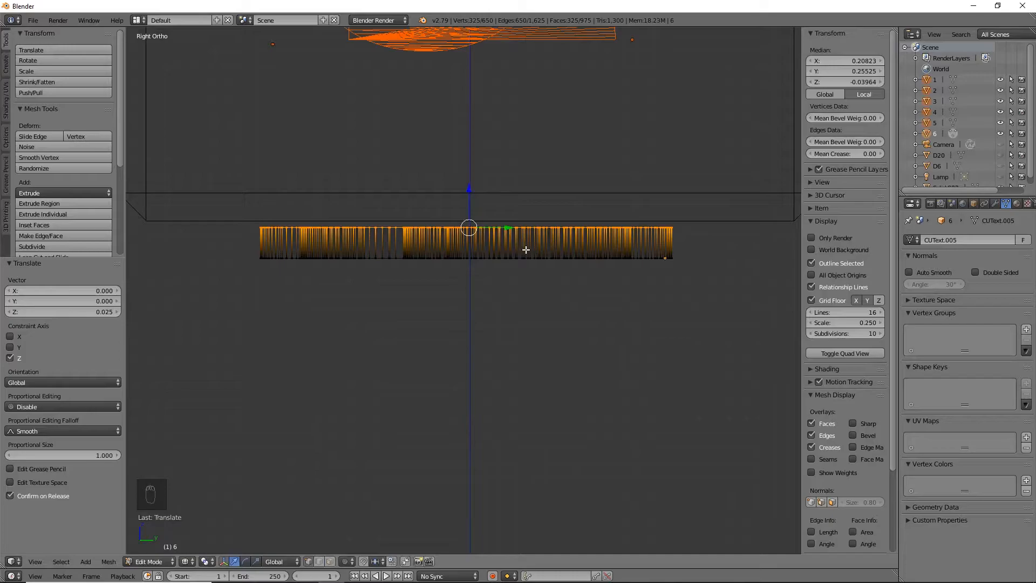
{"action": "mouse_move", "coordinate": [480, 190]}
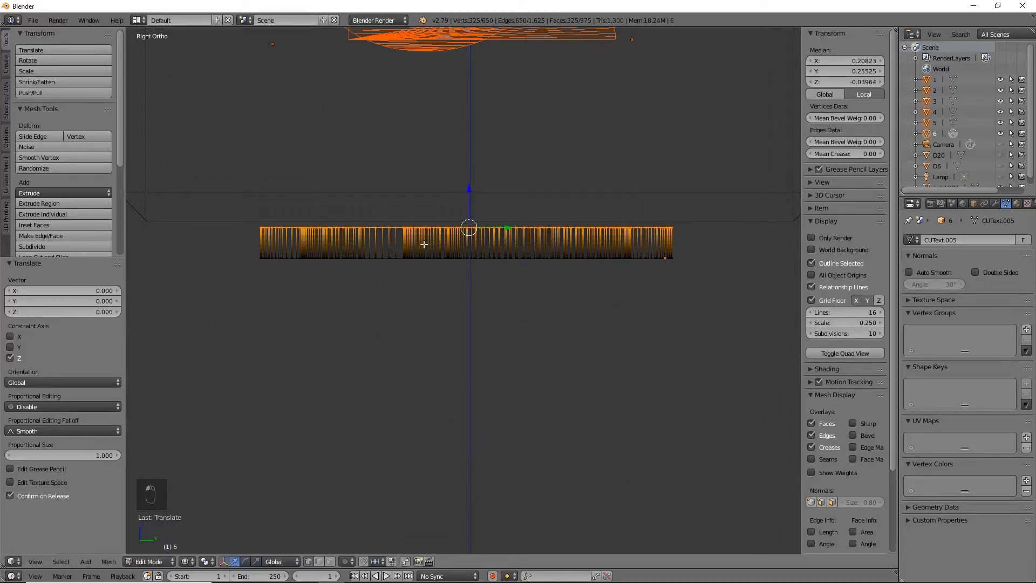
{"action": "scroll", "scroll_direction": "down", "scroll_amount": 3}
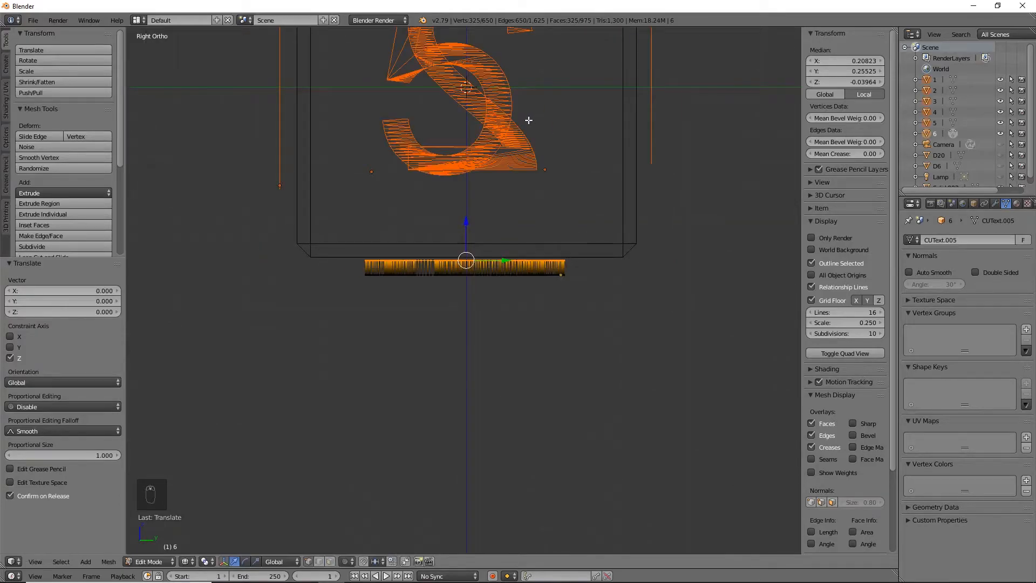
- Edit the 5 and 1 meshes, flipping normals and sinking them into their cube faces
{"action": "key", "text": "Tab"}
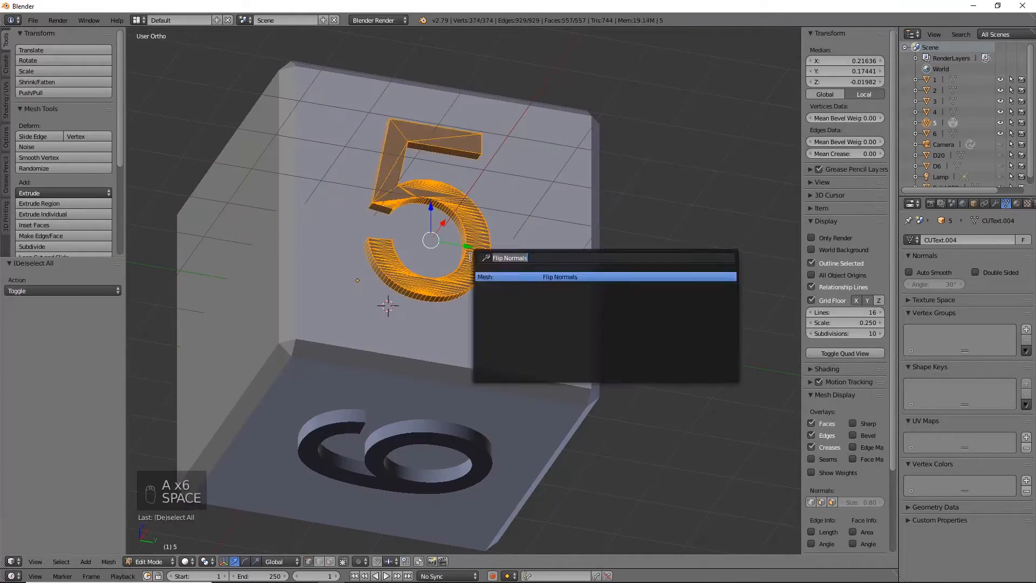
{"action": "key", "text": "Tab"}
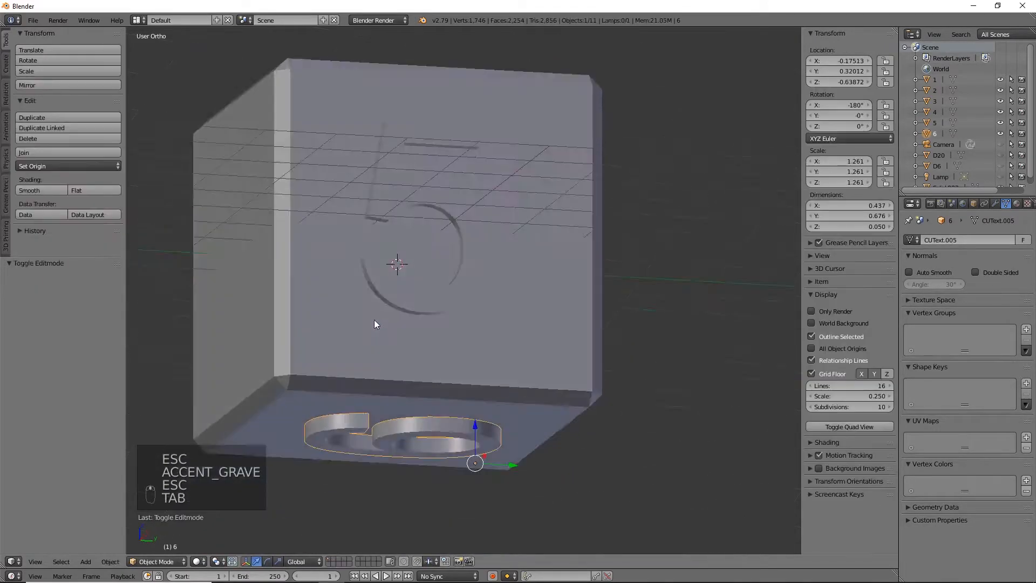
{"action": "key", "text": "Tab"}
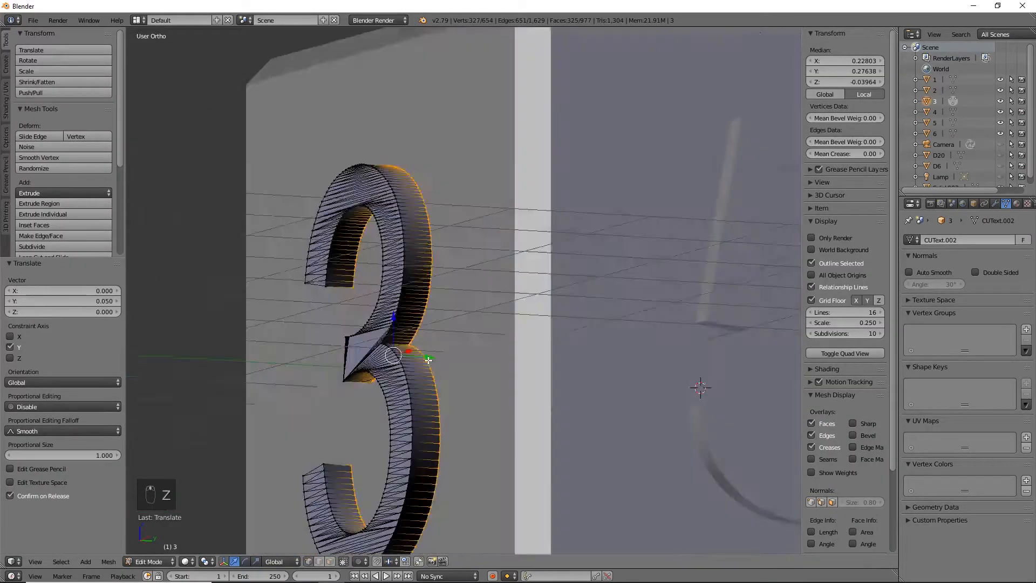
{"action": "key", "text": "tab"}
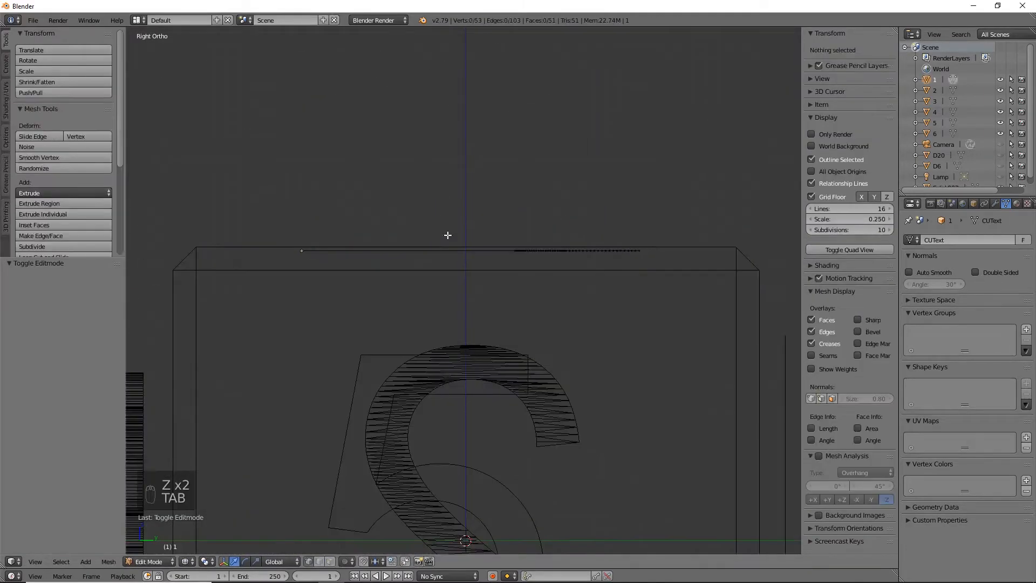
{"action": "key", "text": "Tab"}
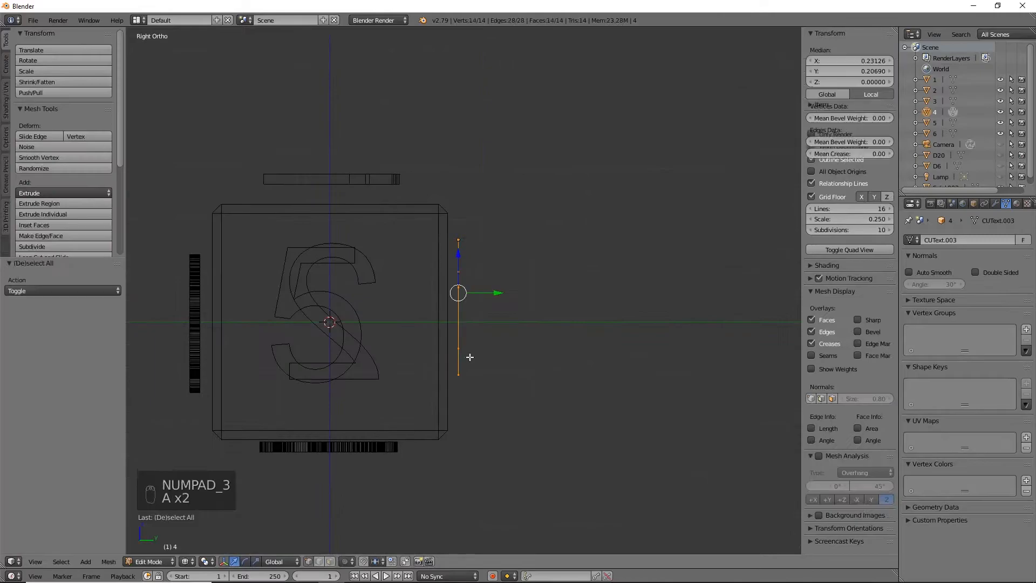
{"action": "key", "text": "Tab"}
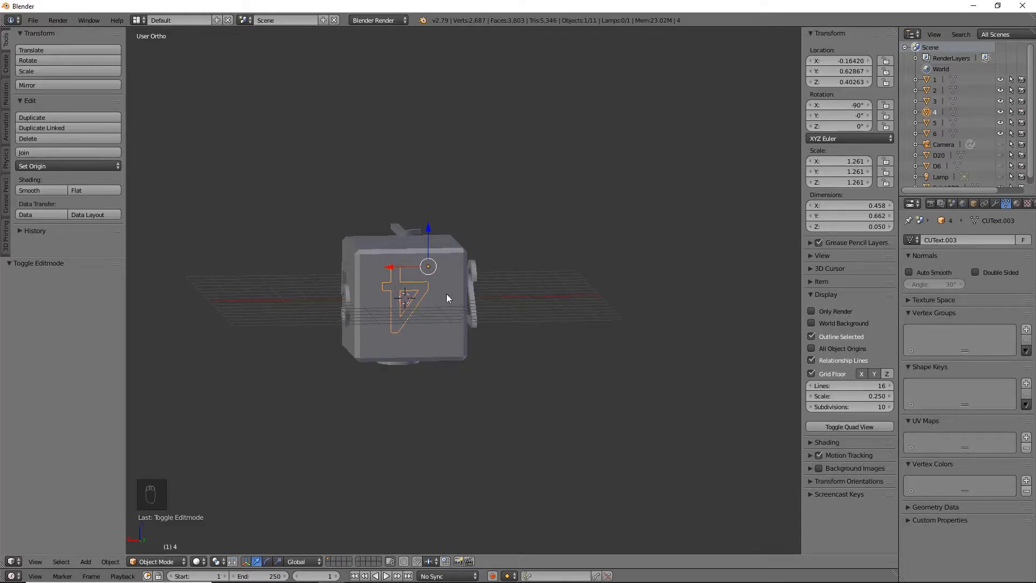
{"action": "mouse_move", "coordinate": [398, 367]}
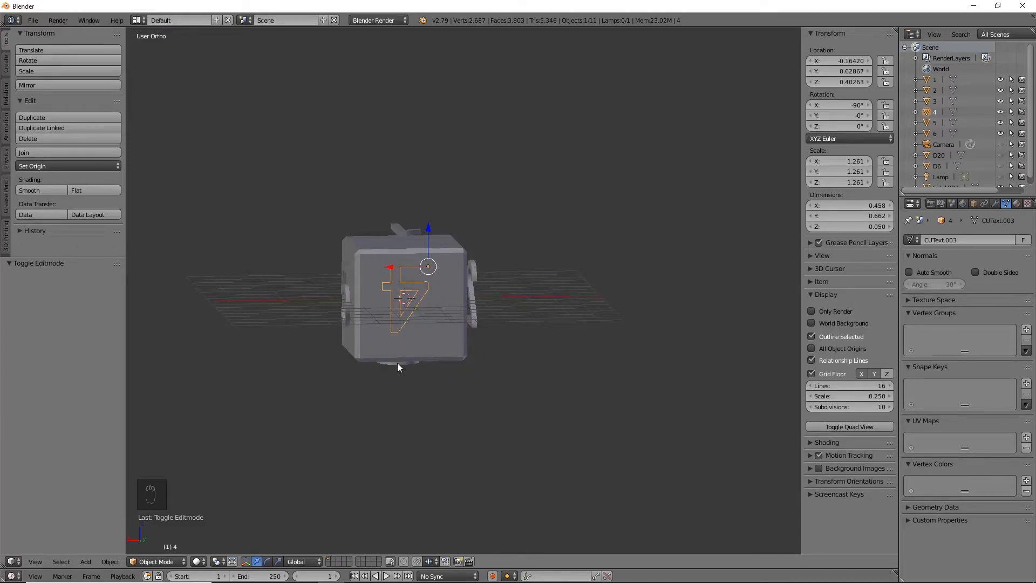
{"action": "mouse_move", "coordinate": [372, 312]}
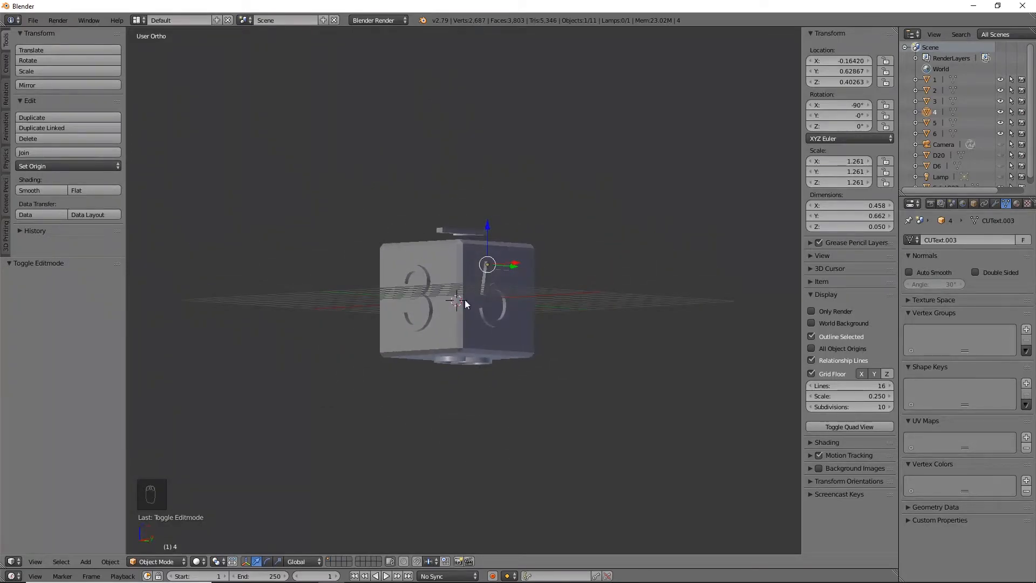
{"action": "mouse_move", "coordinate": [440, 311]}
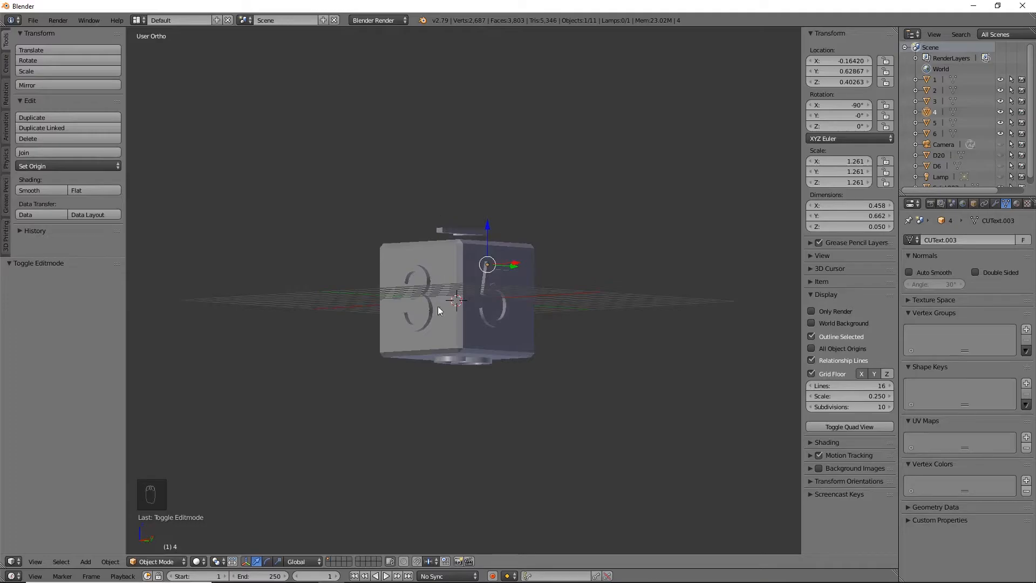
- Show the Add Modifier list for a numeral mesh
{"action": "left_click", "coordinate": [924, 240]}
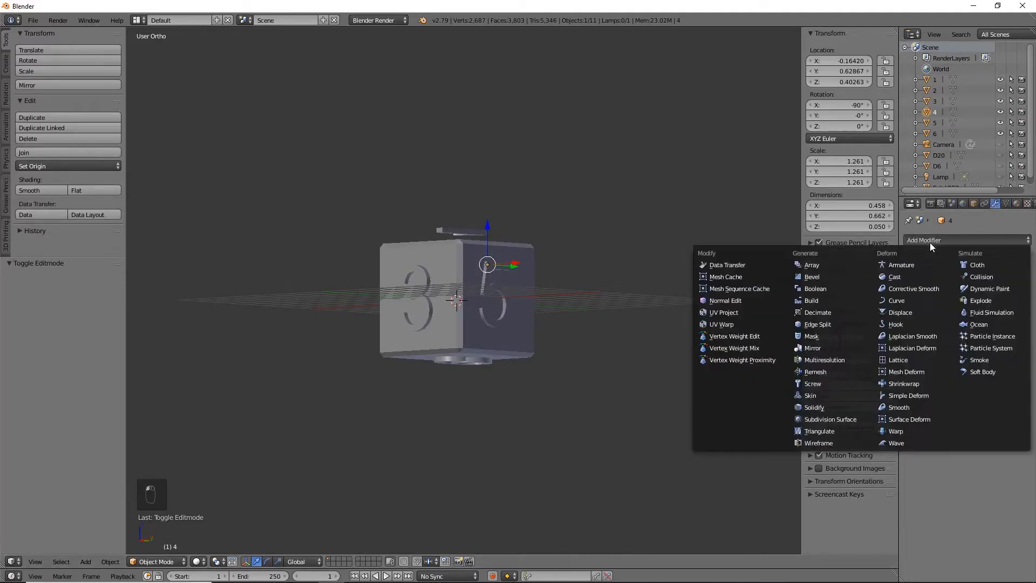
{"action": "mouse_move", "coordinate": [874, 249]}
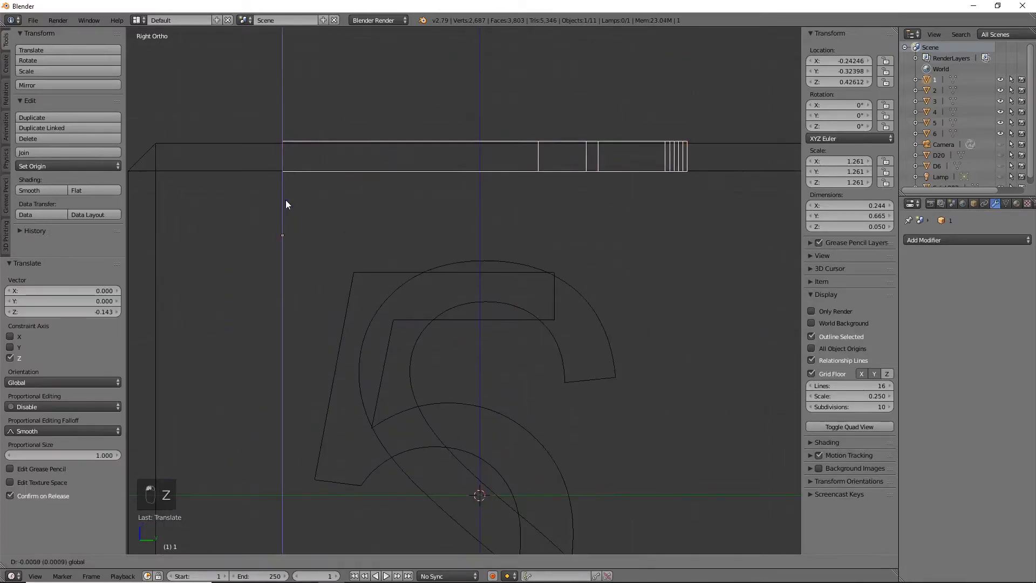
- Reposition the 1, 2 and 5 digits from front view and add a Boolean modifier to the cube
{"action": "left_click", "coordinate": [32, 167]}
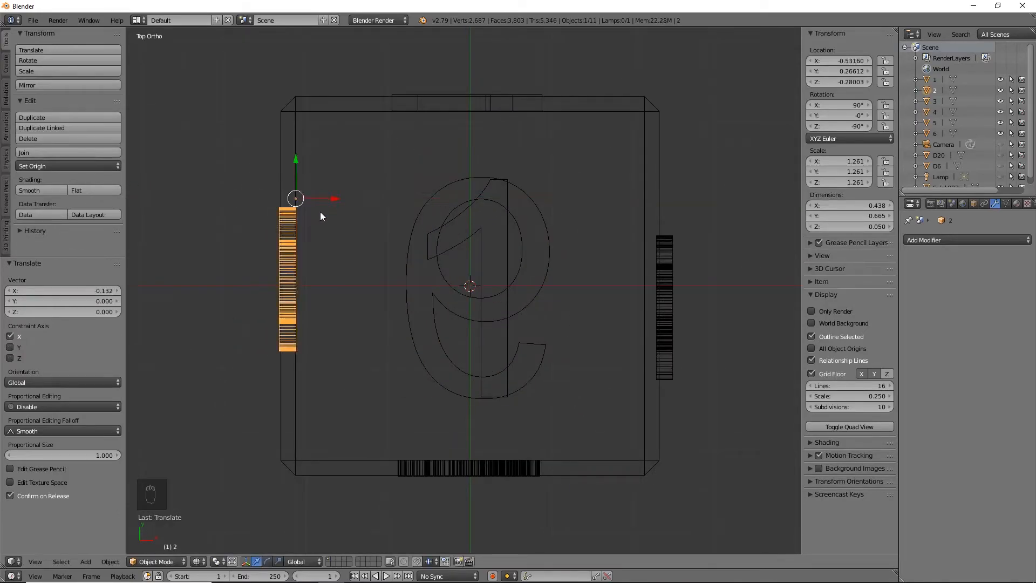
{"action": "key", "text": "numpad_1"}
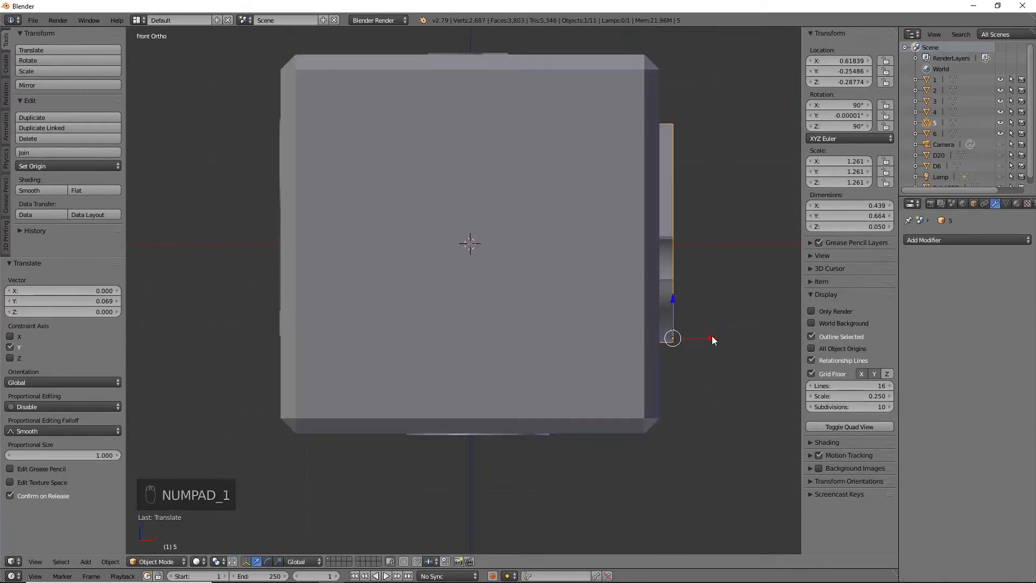
{"action": "left_click", "coordinate": [967, 239]}
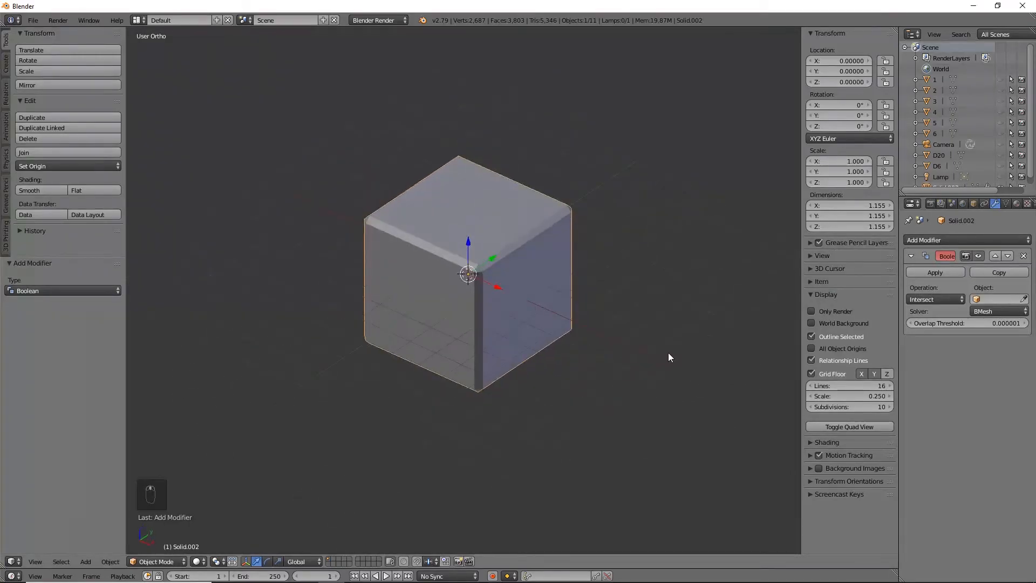
- Set the Boolean to Difference, copy it for the other digits, apply the cuts and enter Edit Mode
{"action": "scroll", "scroll_direction": "up", "scroll_amount": 3}
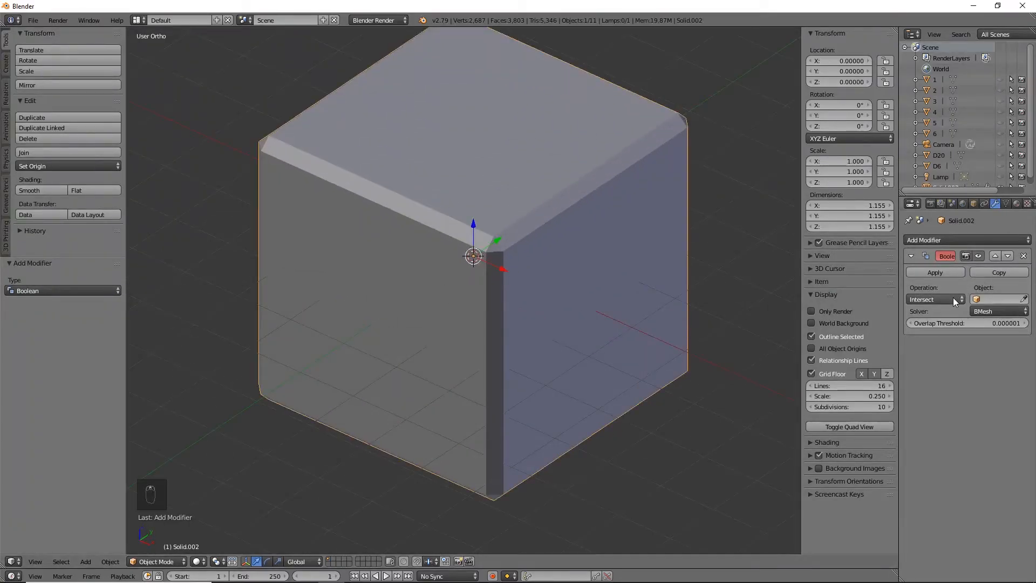
{"action": "left_click", "coordinate": [934, 299]}
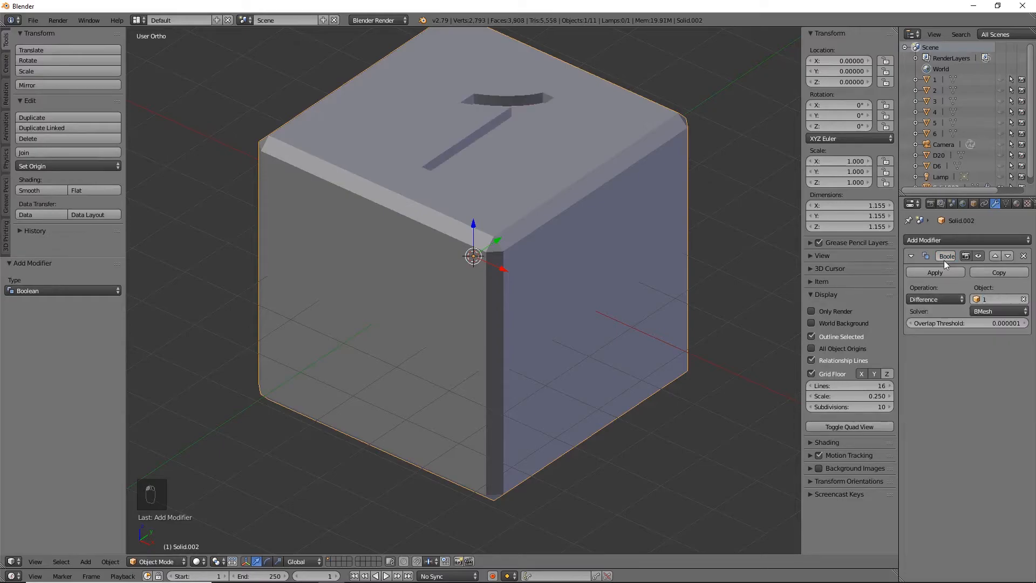
{"action": "left_click", "coordinate": [998, 272]}
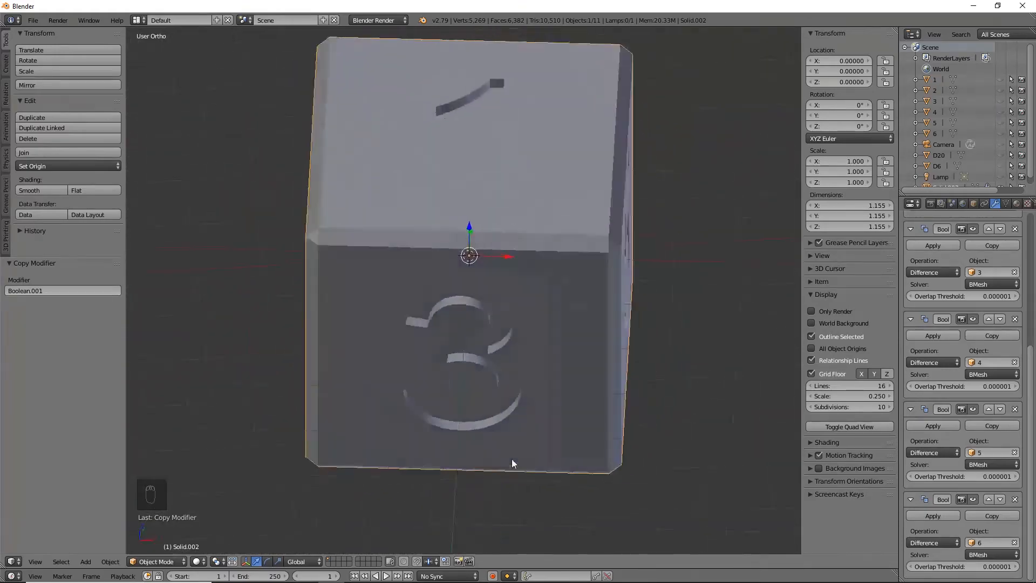
{"action": "left_click", "coordinate": [933, 245]}
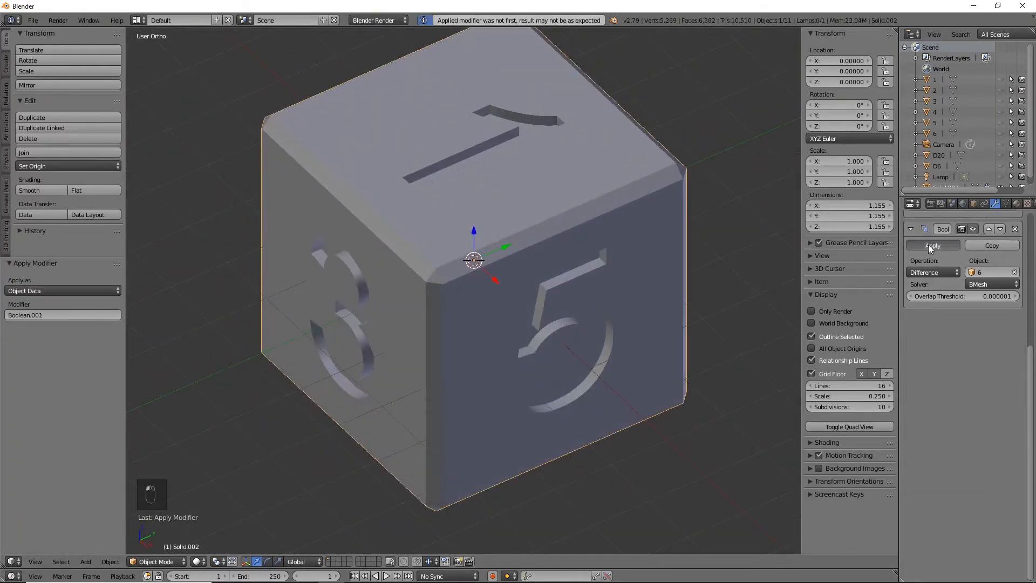
{"action": "left_click", "coordinate": [934, 245]}
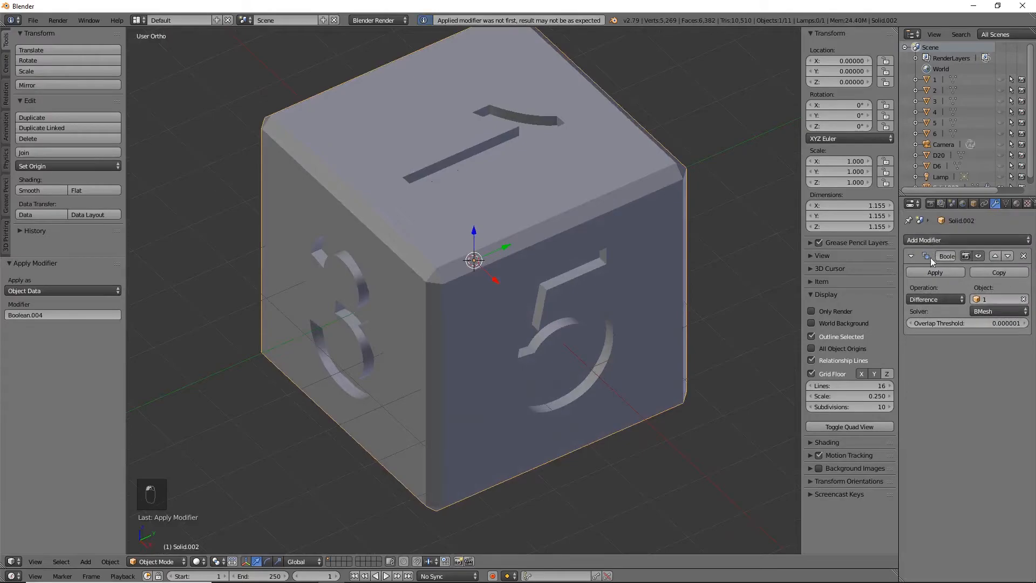
{"action": "key", "text": "Tab"}
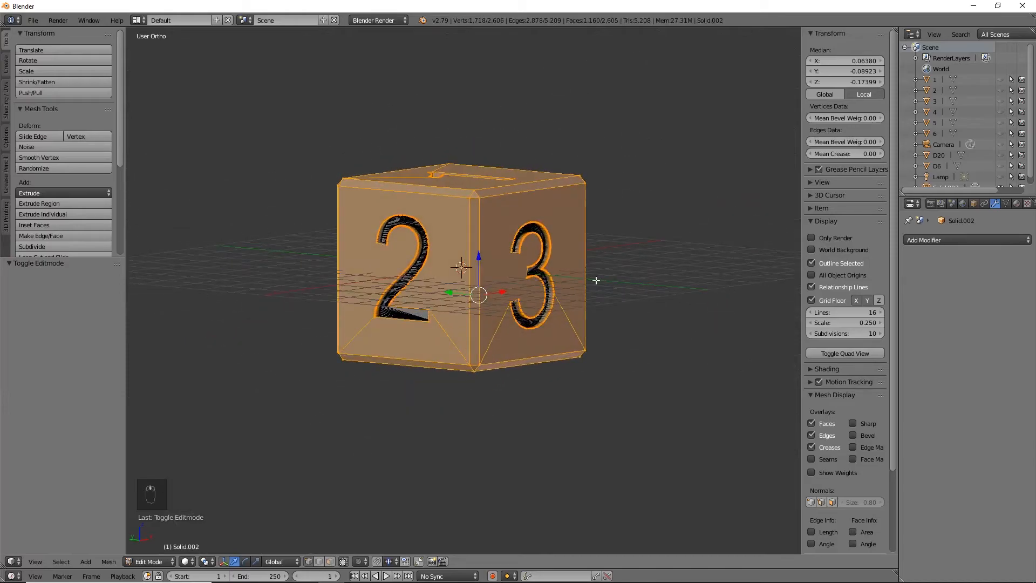
{"action": "mouse_move", "coordinate": [685, 261]}
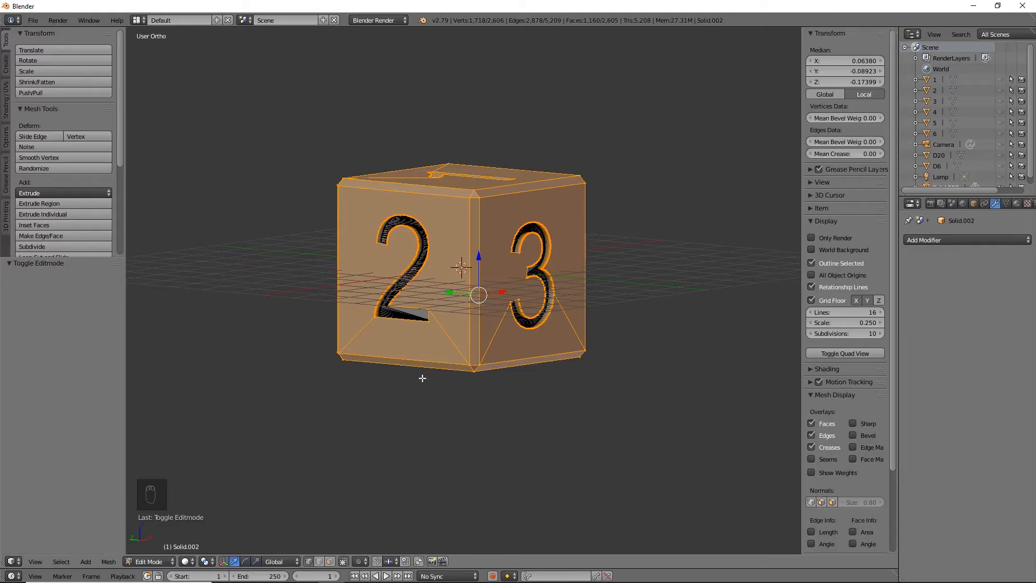
{"action": "mouse_move", "coordinate": [359, 376]}
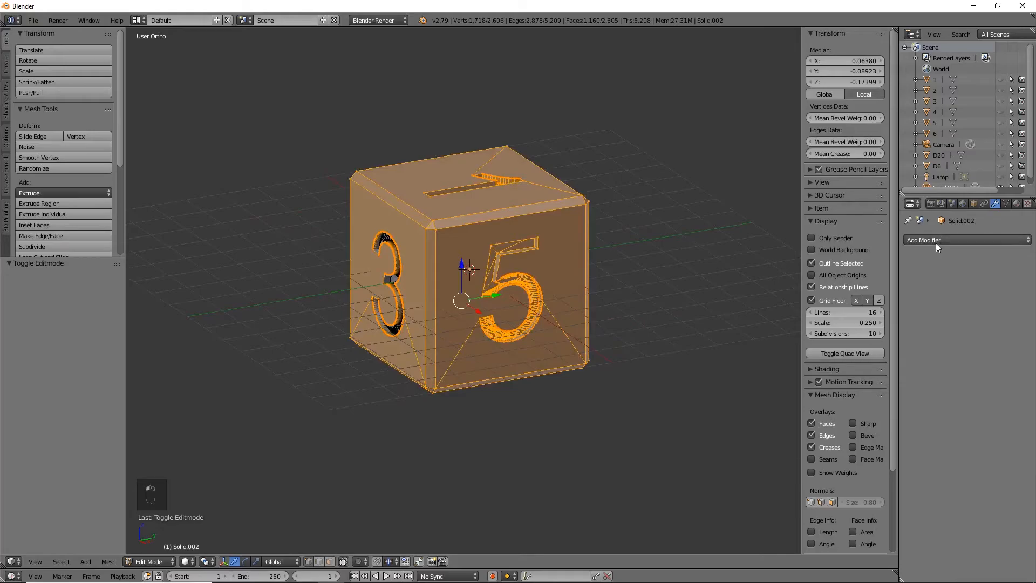
{"action": "mouse_move", "coordinate": [469, 230]}
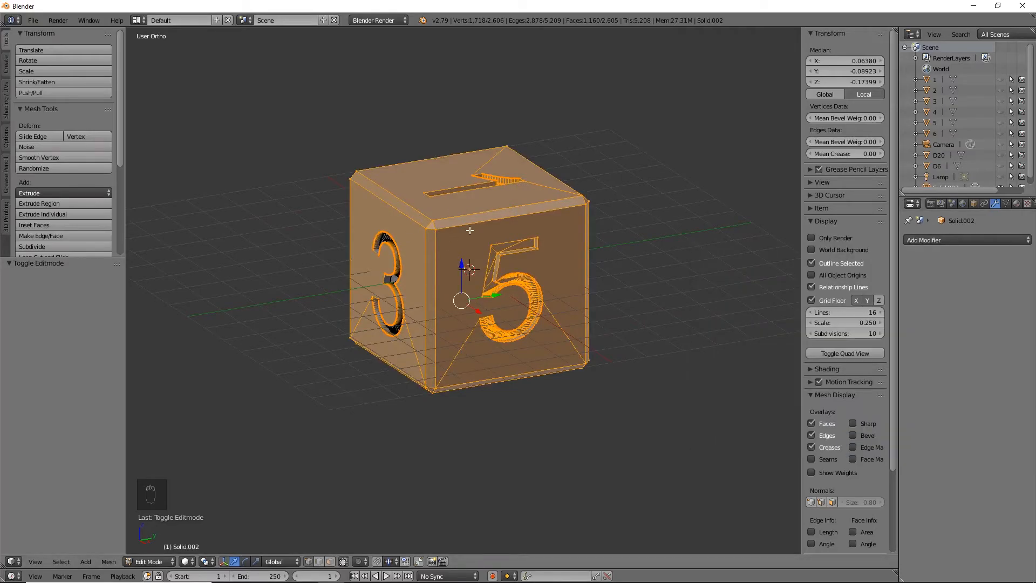
- Enter Edit Mode on Solid.002 to inspect the carved digits on the die faces
{"action": "key", "text": "Tab"}
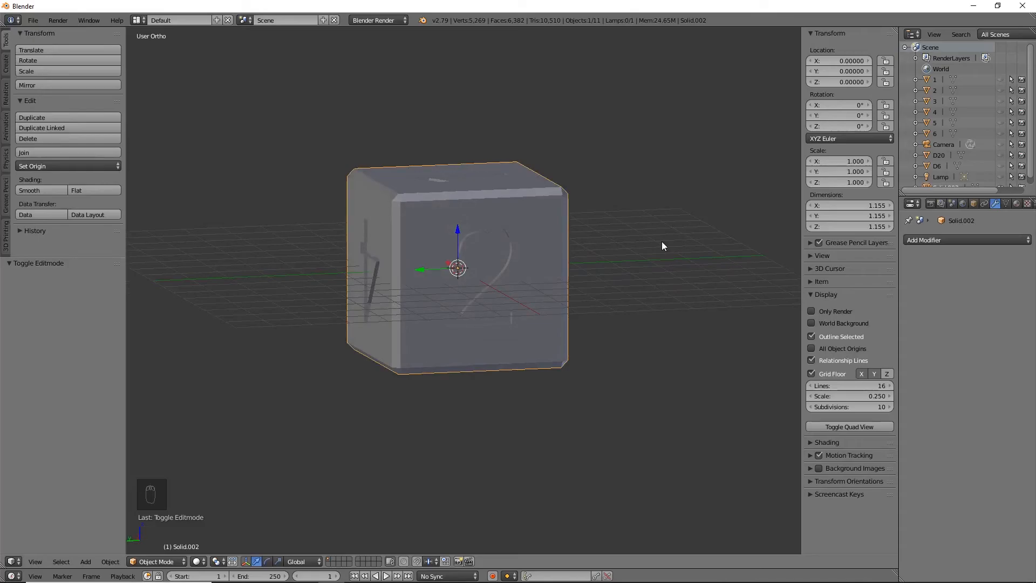
{"action": "mouse_move", "coordinate": [522, 219]}
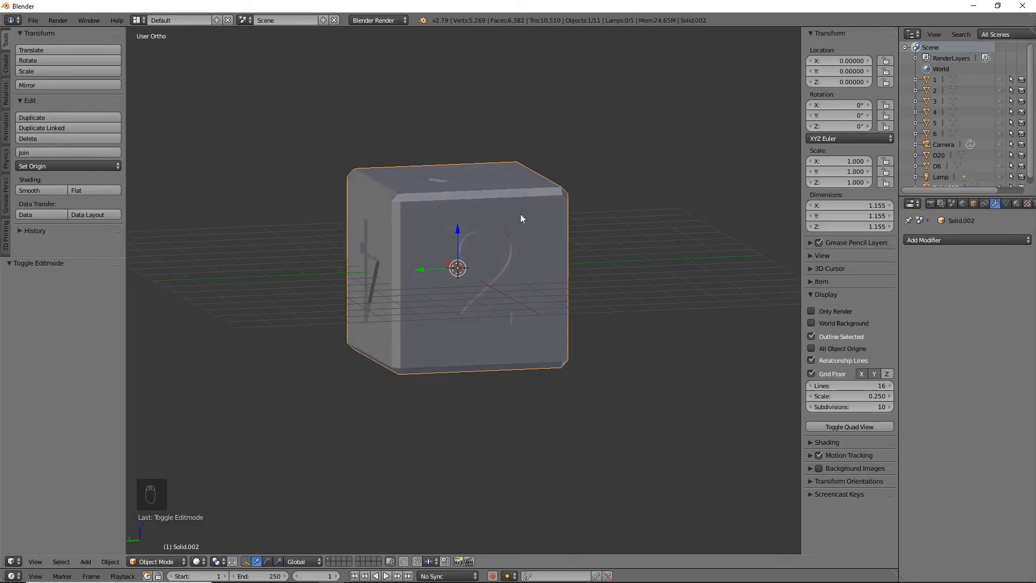